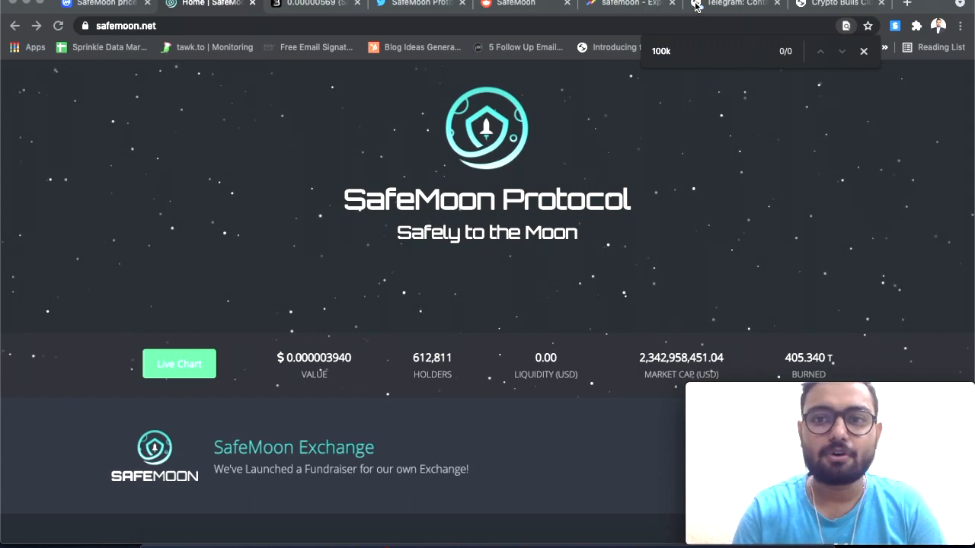
Step: Scroll safemoon.net past the stats bar to the three feature cards and Road Map milestones
left_click(735, 3)
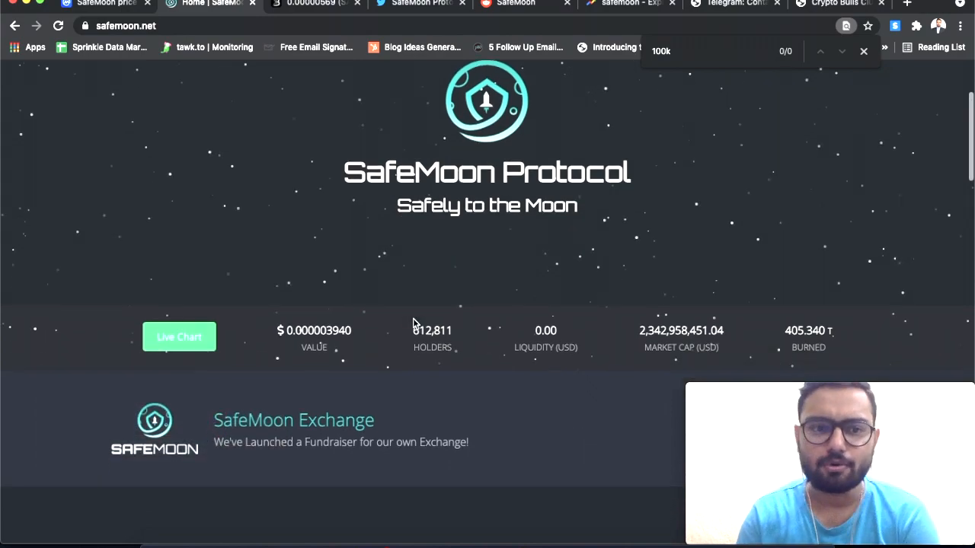
scroll("down", 3)
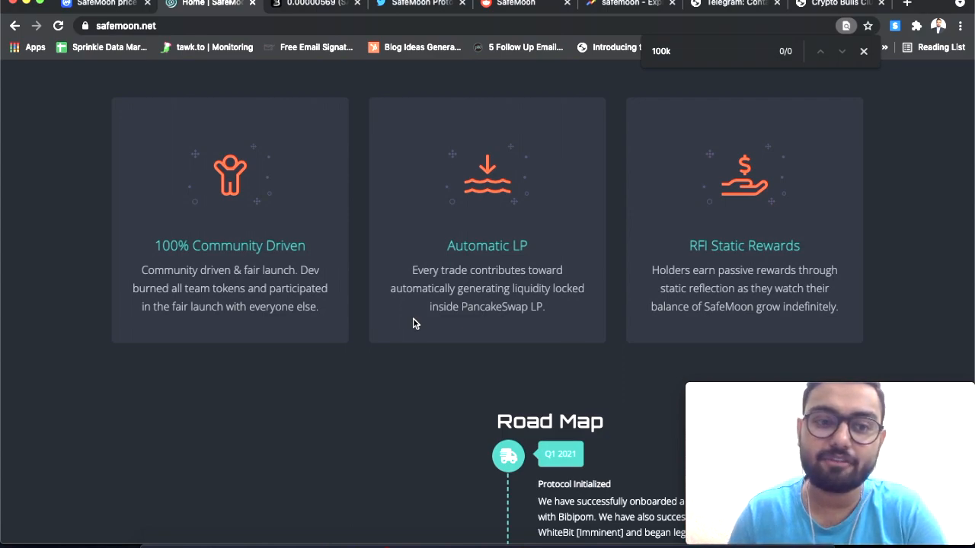
mouse_move(305, 271)
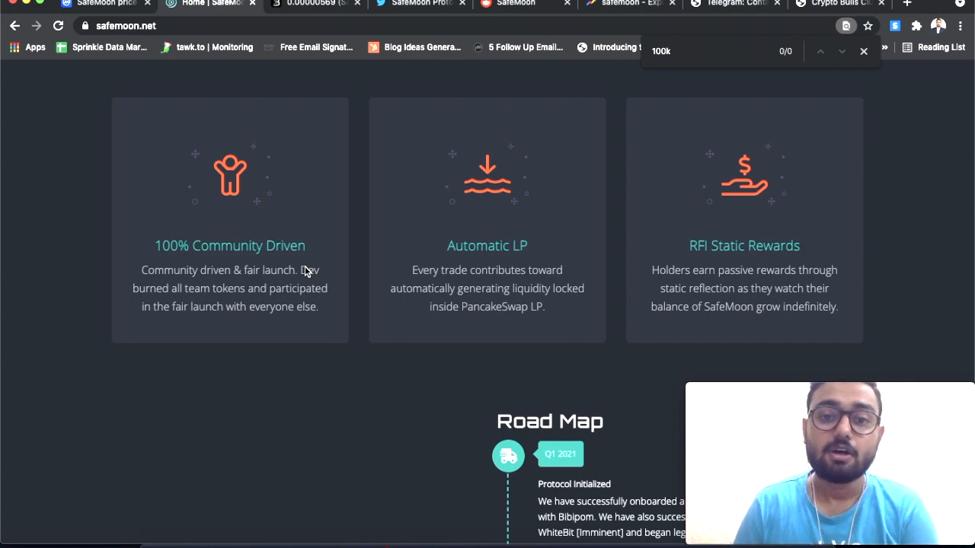
mouse_move(445, 252)
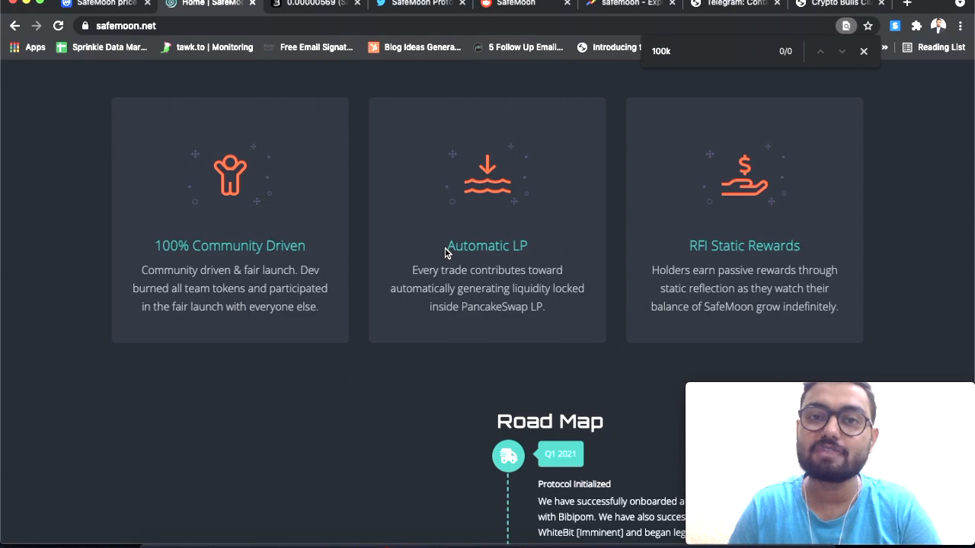
mouse_move(446, 411)
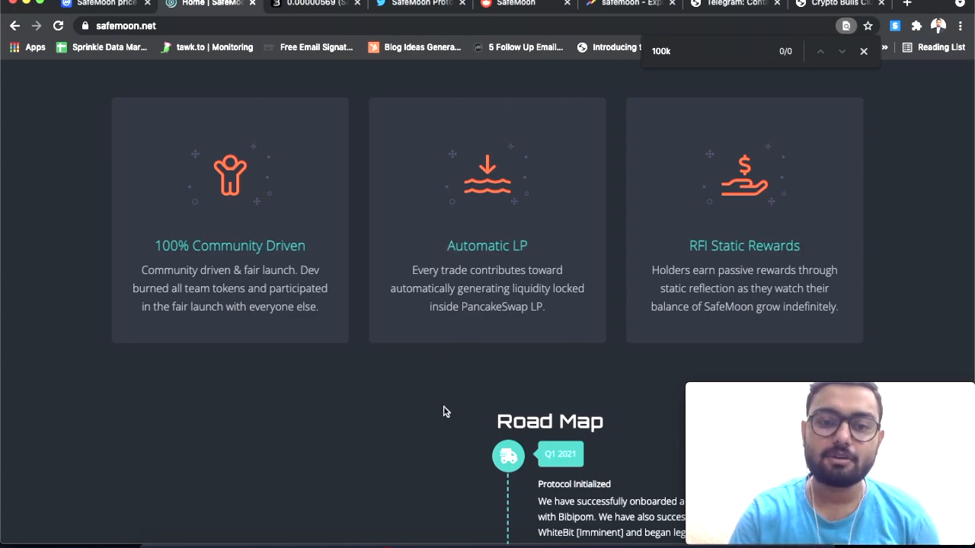
scroll("down", 3)
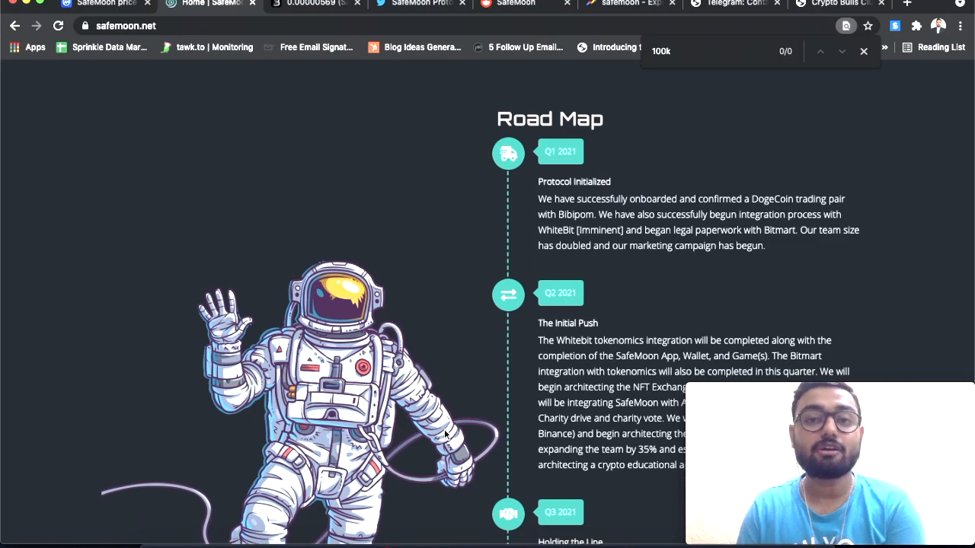
Step: Scroll the Road Map down to the Q3 'Holding the Line' and Q4 'To the Moon' entries
scroll("down", 3)
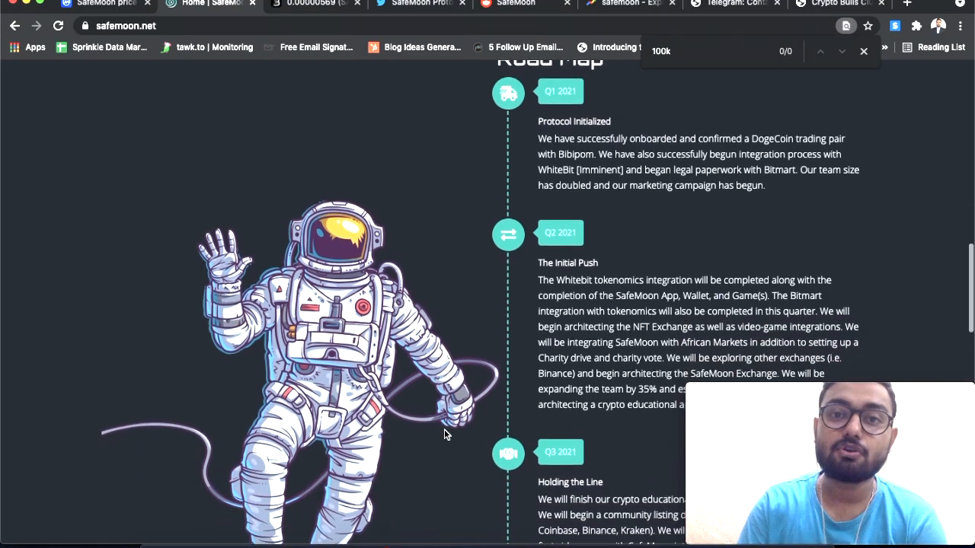
scroll("down", 3)
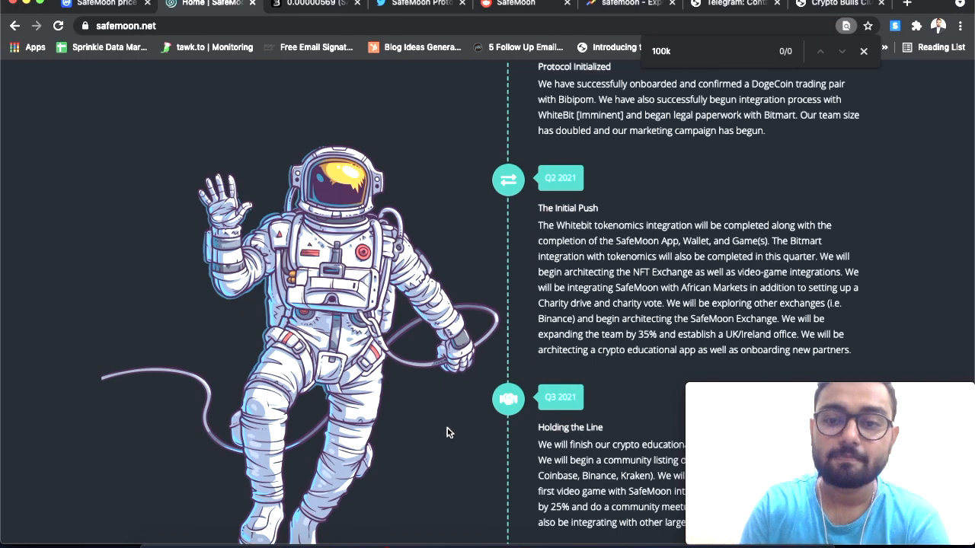
mouse_move(664, 378)
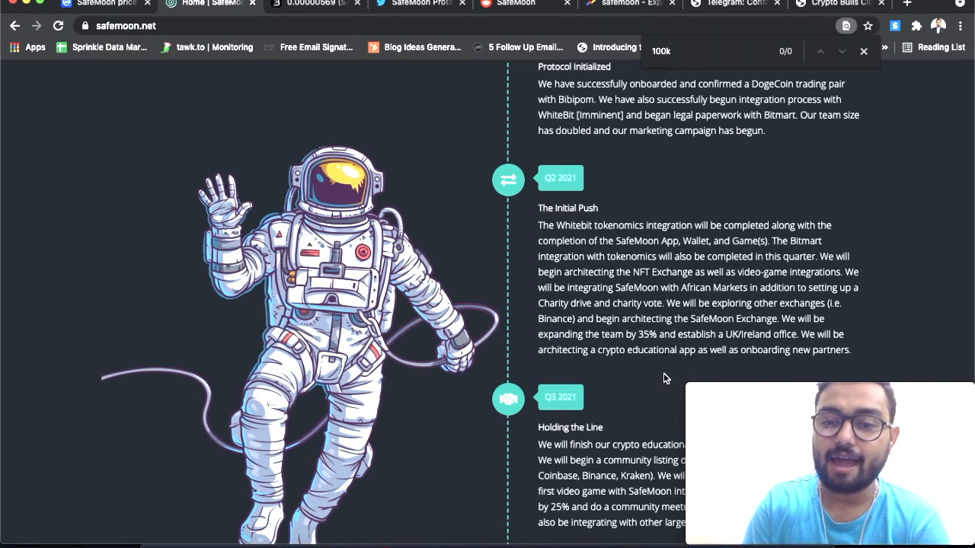
scroll("down", 3)
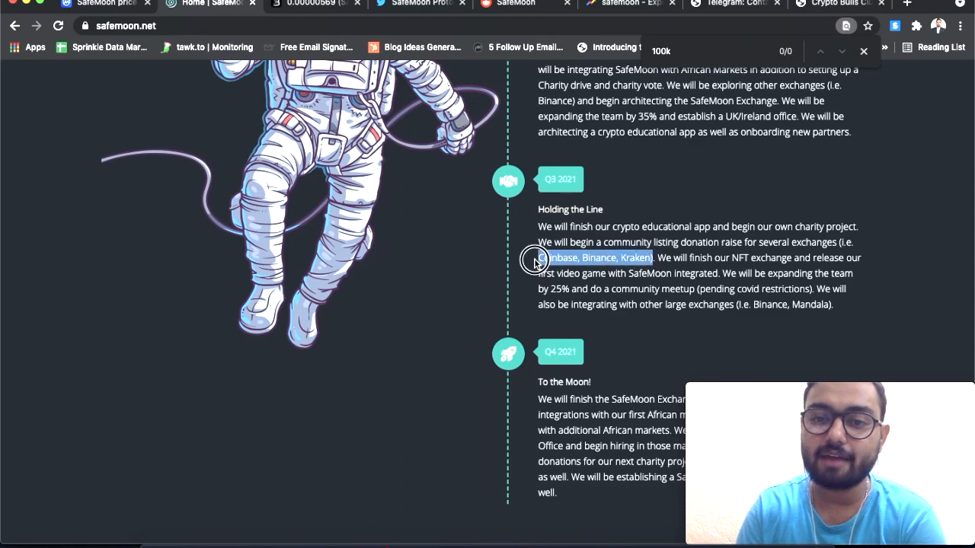
mouse_move(533, 289)
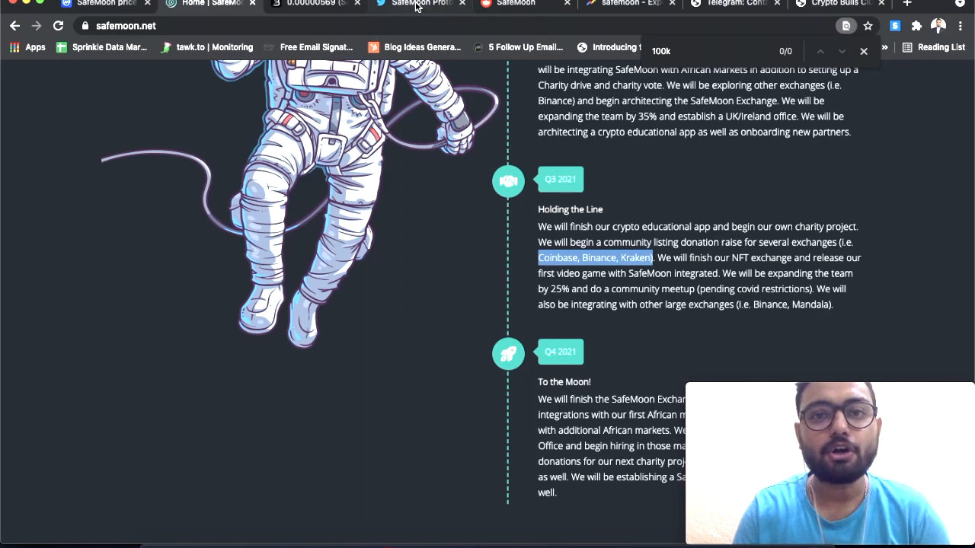
Step: Show the SafeMoon Protocol Twitter profile and scroll past the pinned video to Exchange News tweets
left_click(419, 3)
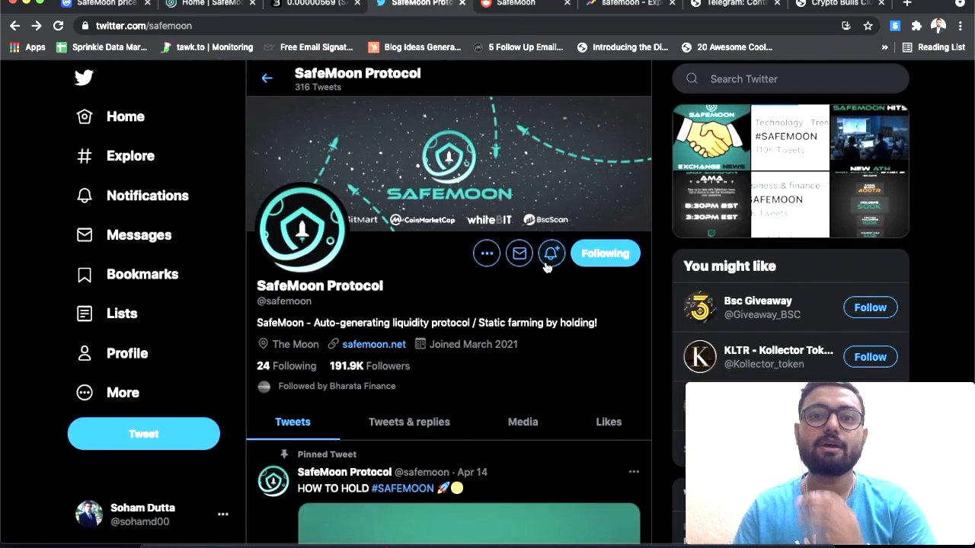
mouse_move(552, 253)
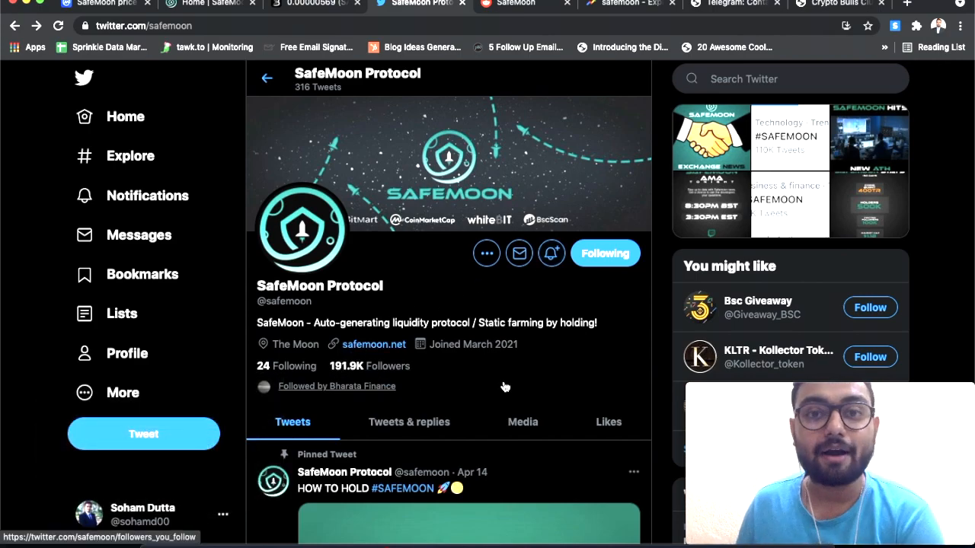
scroll("down", 3)
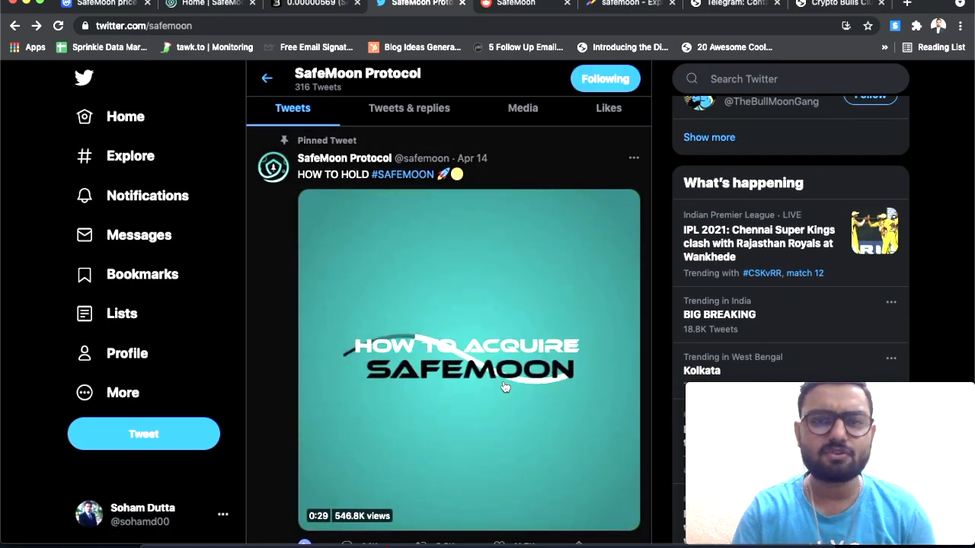
scroll("down", 3)
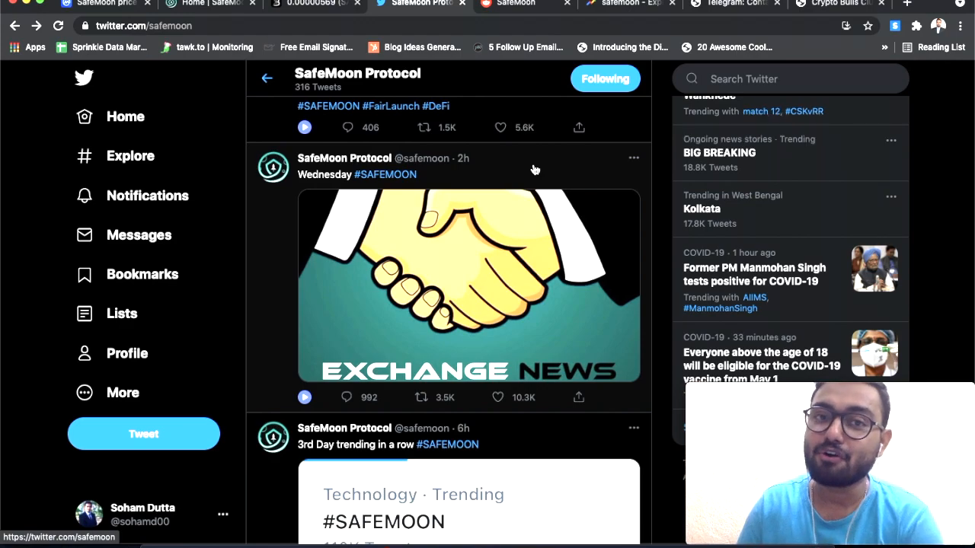
Step: Scroll the SafeMoon Protocol timeline down to the April 14 back-in-stock merchandise post
scroll("down", 3)
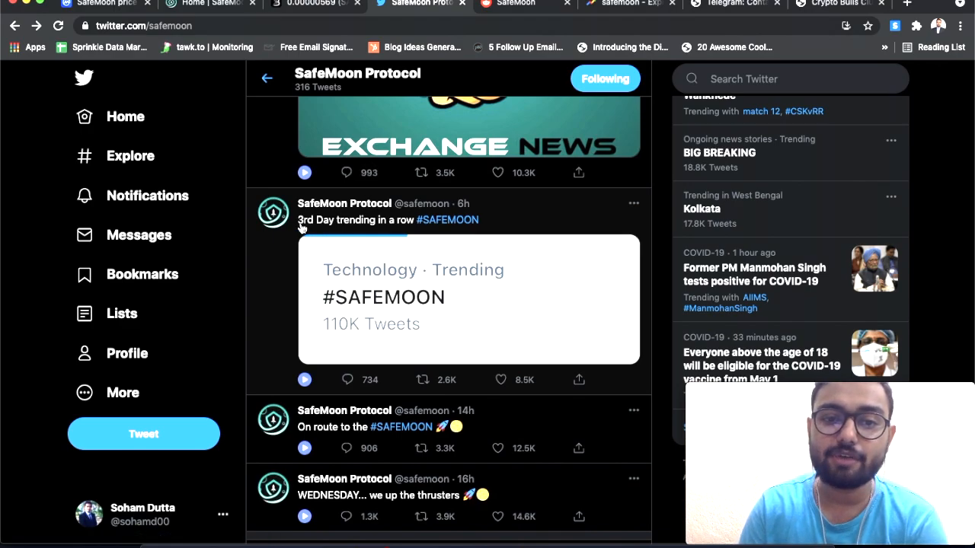
mouse_move(390, 263)
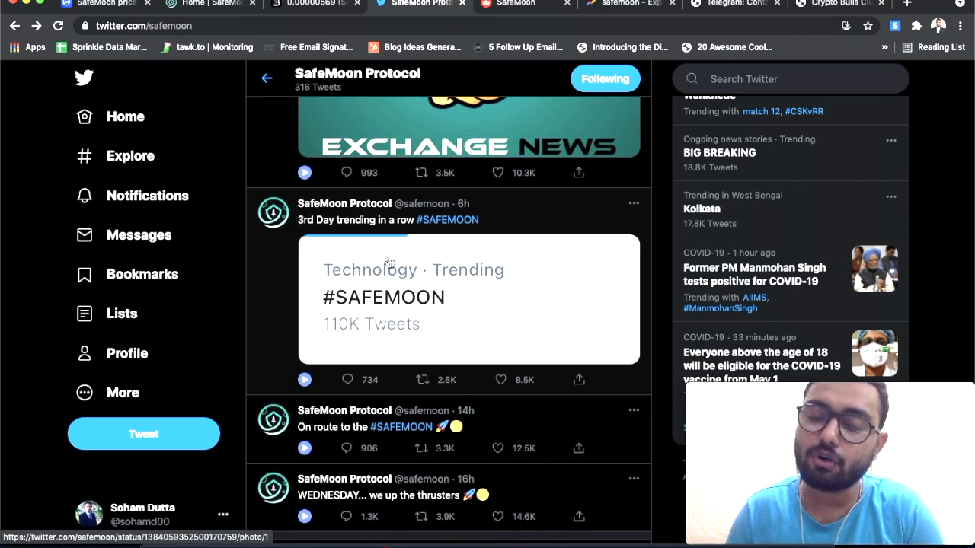
scroll("down", 3)
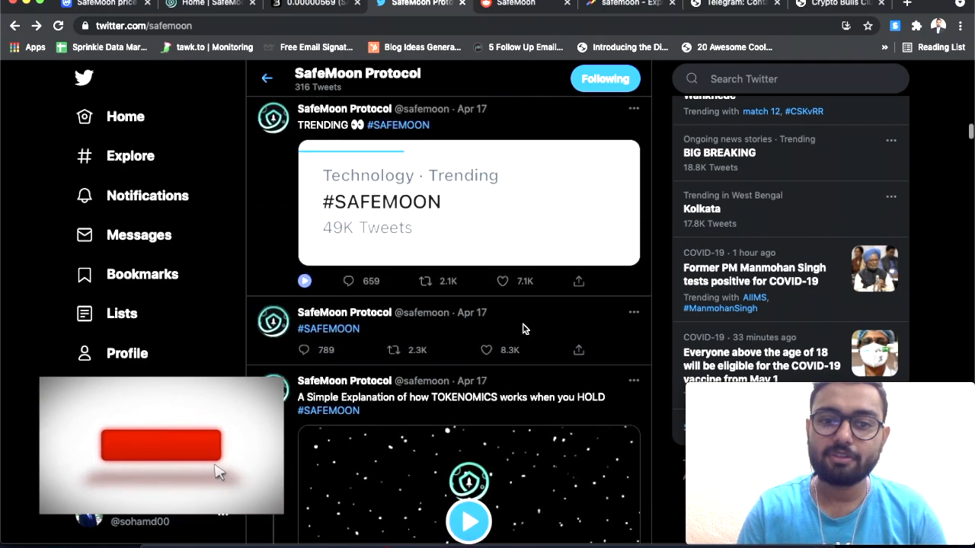
scroll("down", 3)
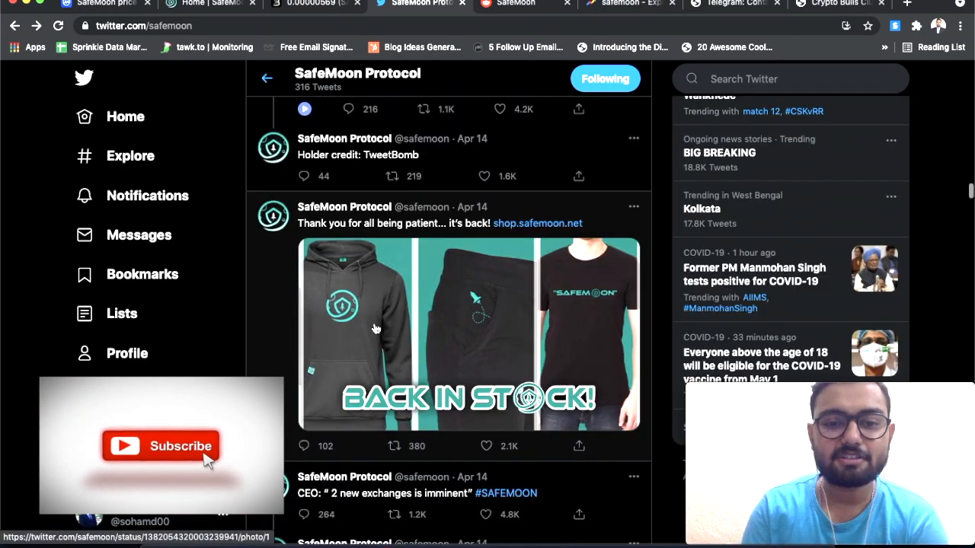
mouse_move(670, 400)
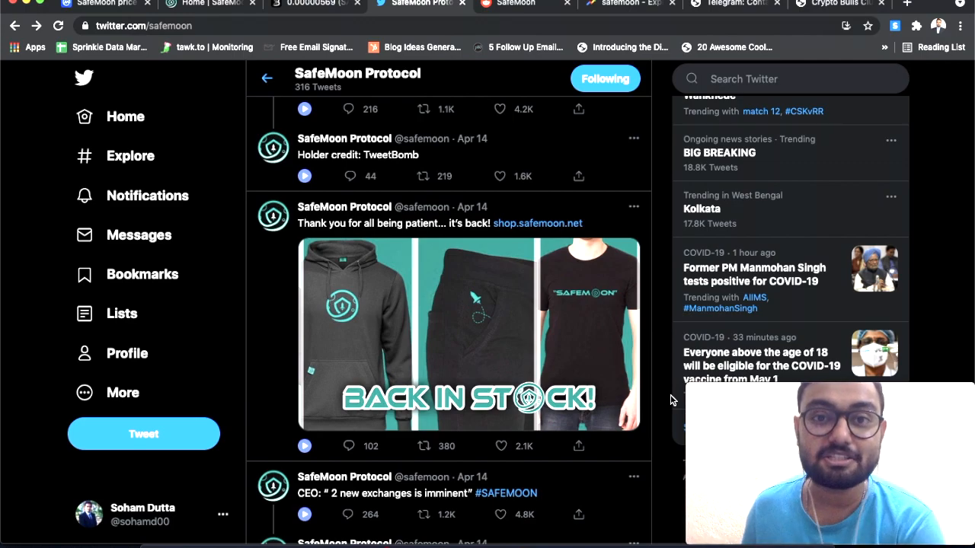
Step: Switch to the r/SafeMoon Reddit community page with its 72.4k members
left_click(509, 3)
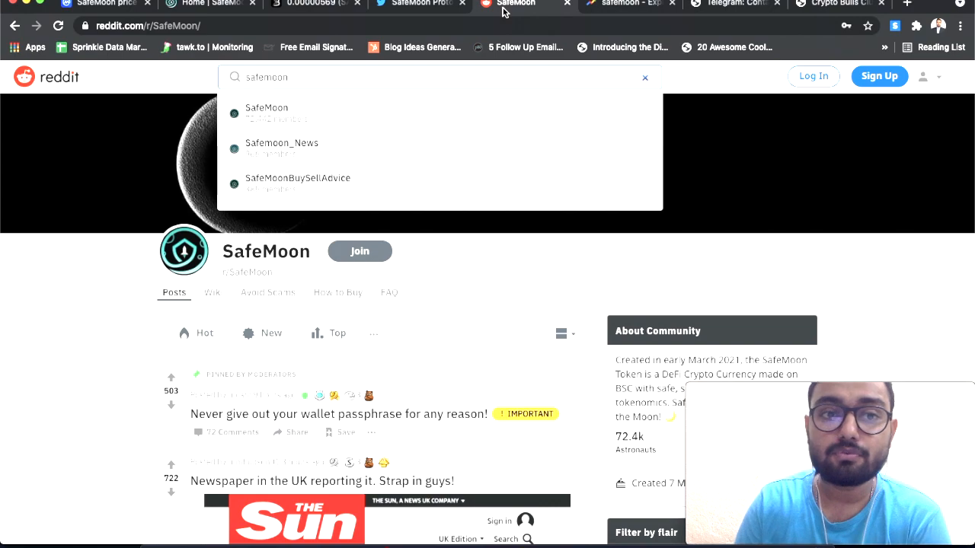
mouse_move(313, 130)
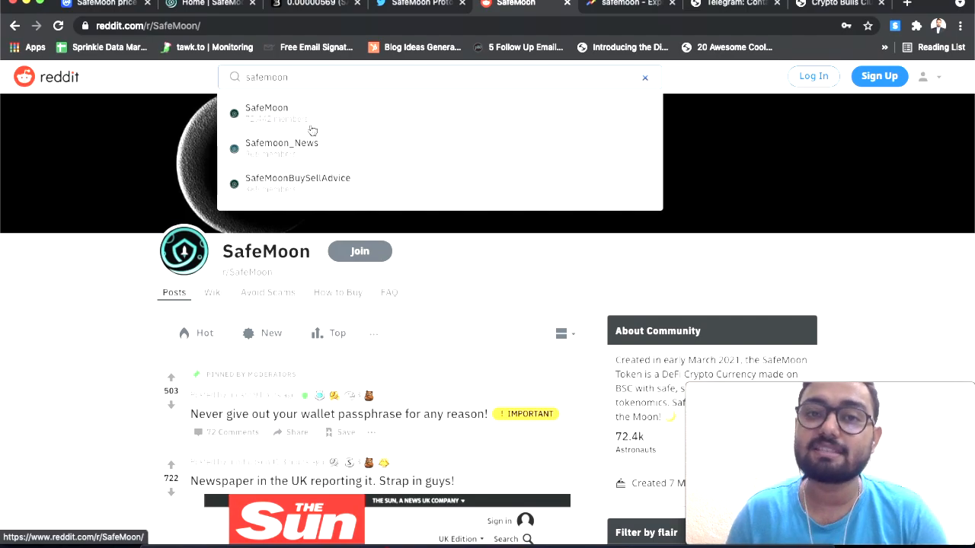
mouse_move(122, 326)
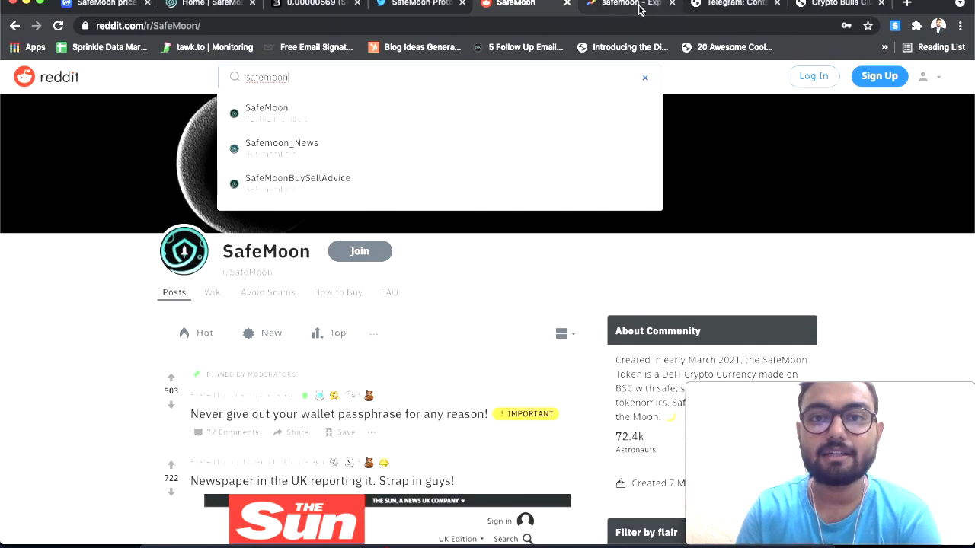
mouse_move(624, 4)
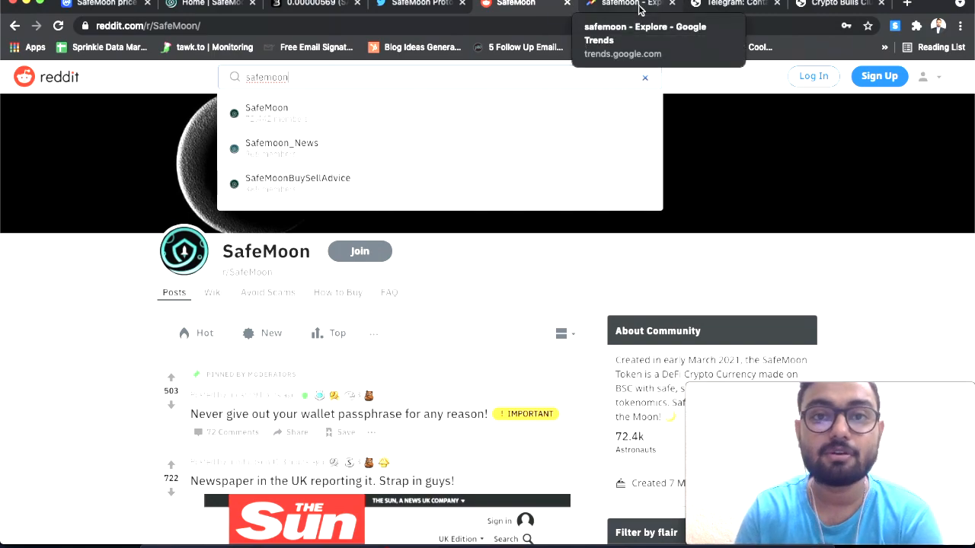
Step: Show Google Trends' worldwide past-30-days interest-over-time chart for 'safemoon'
left_click(624, 4)
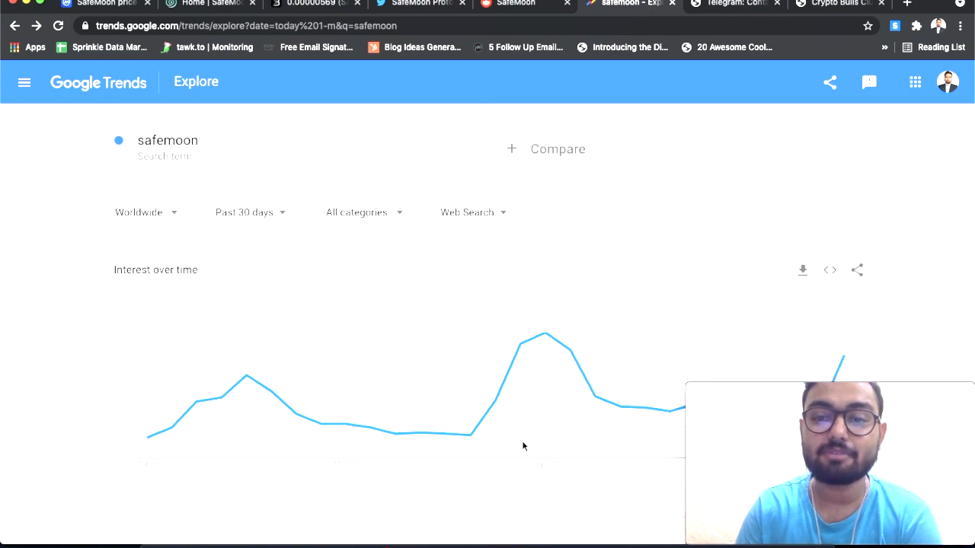
scroll("down", 3)
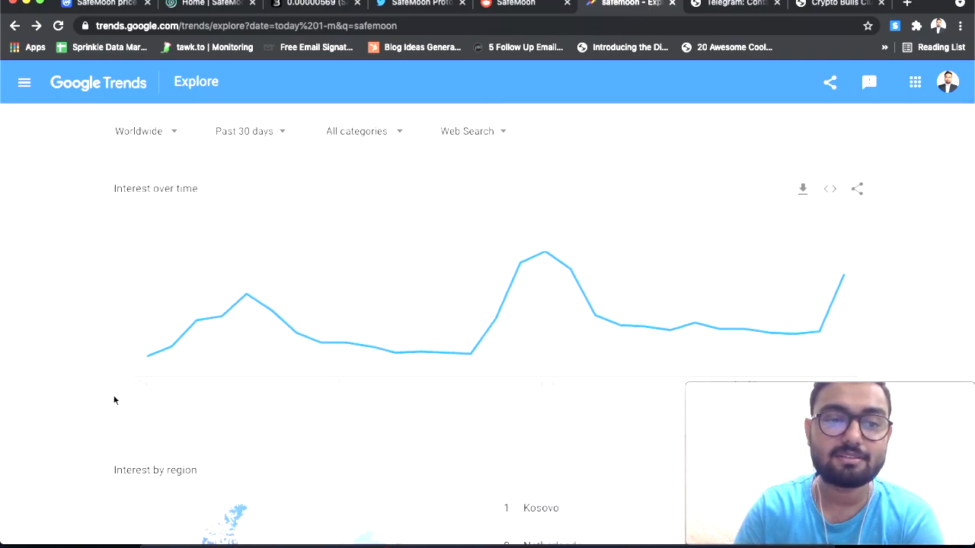
mouse_move(246, 296)
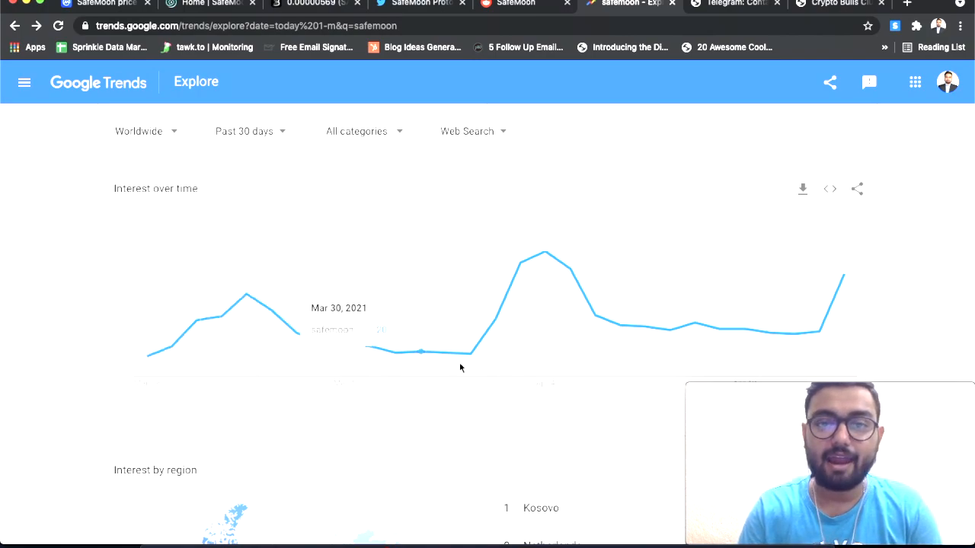
mouse_move(546, 262)
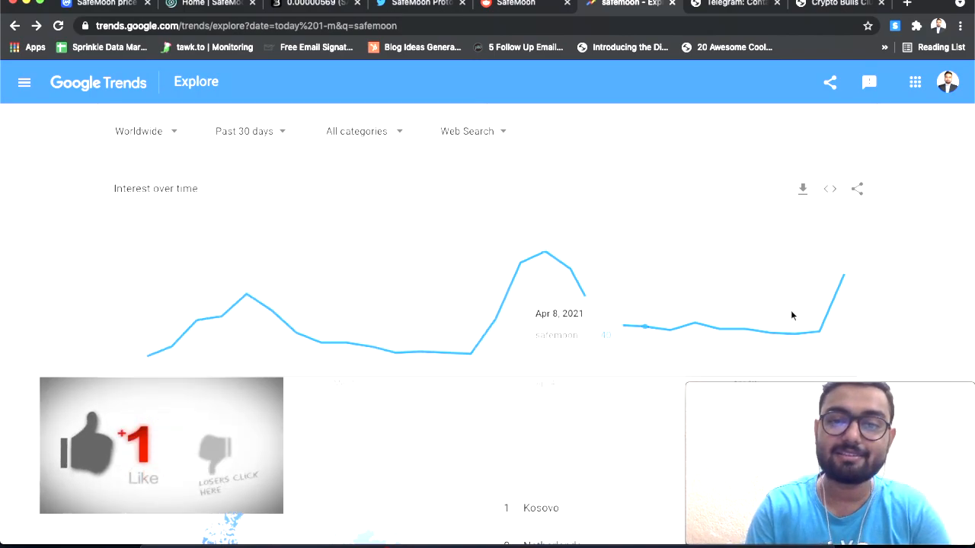
mouse_move(553, 413)
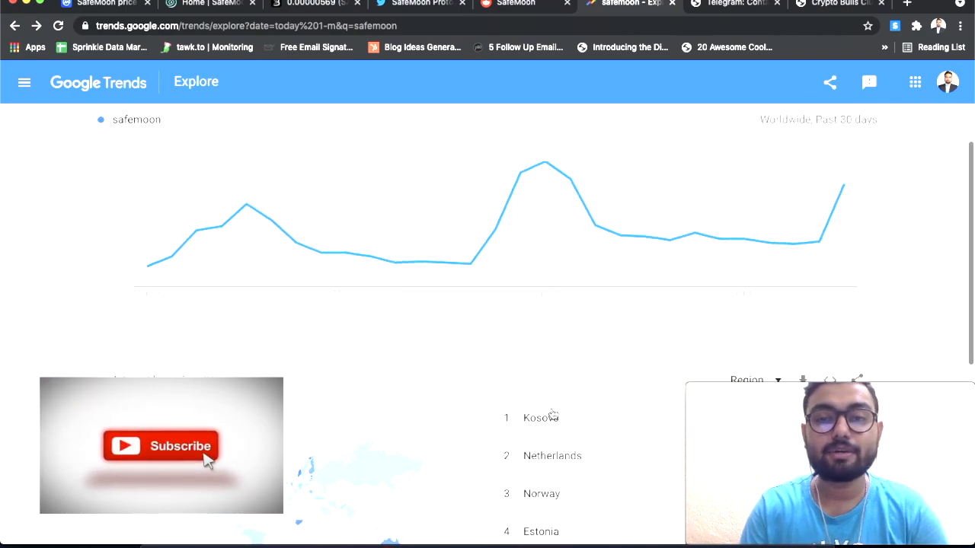
Step: Review safemoon's top regions and related queries, then switch to the Crypto Bulls Club Telegram page
scroll("down", 3)
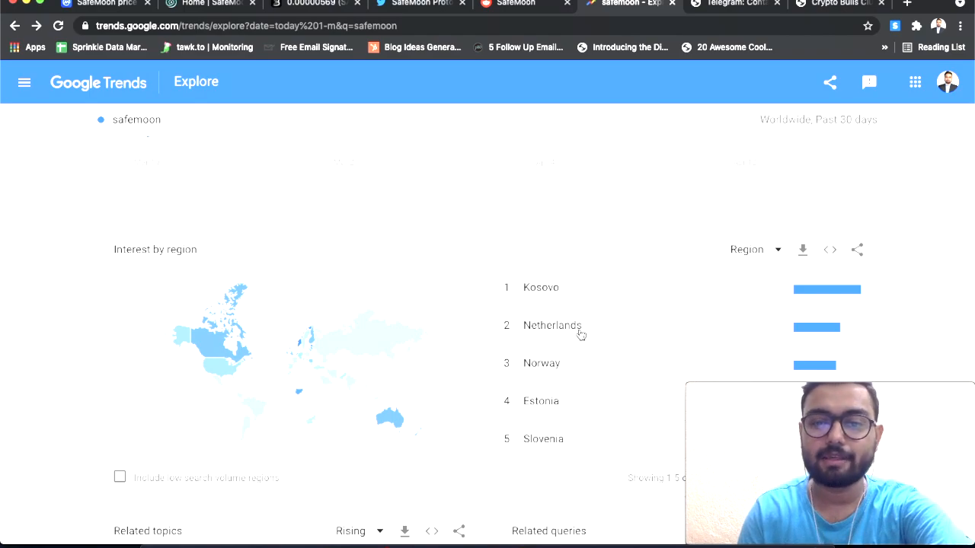
mouse_move(550, 410)
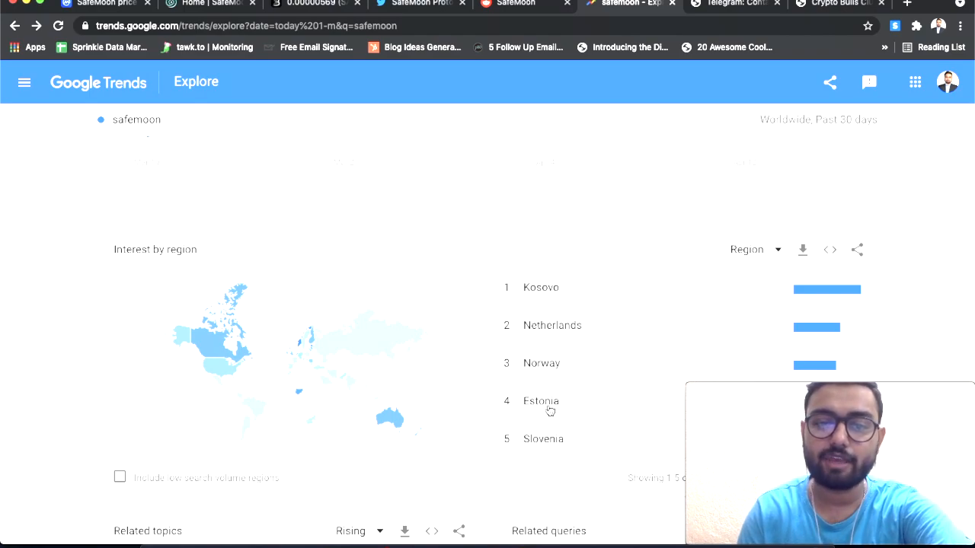
scroll("down", 3)
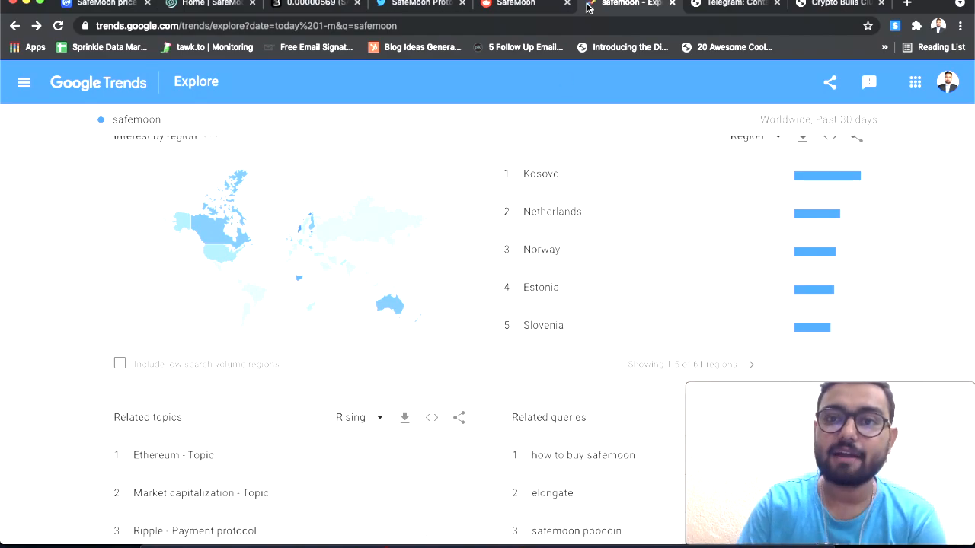
left_click(735, 3)
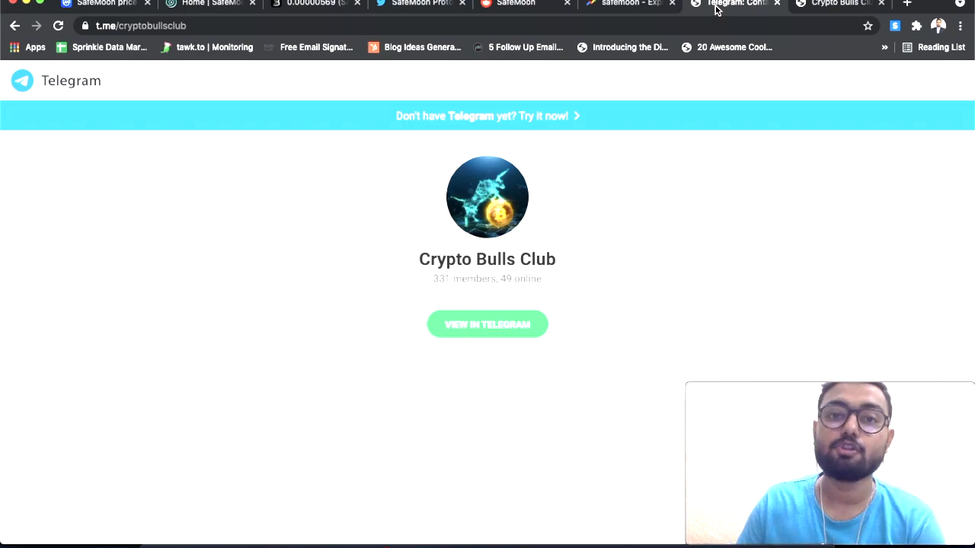
Step: Scroll the Crypto Bulls Club homepage down to its Bitcoin chart post and 'New to crypto?' section
left_click(838, 4)
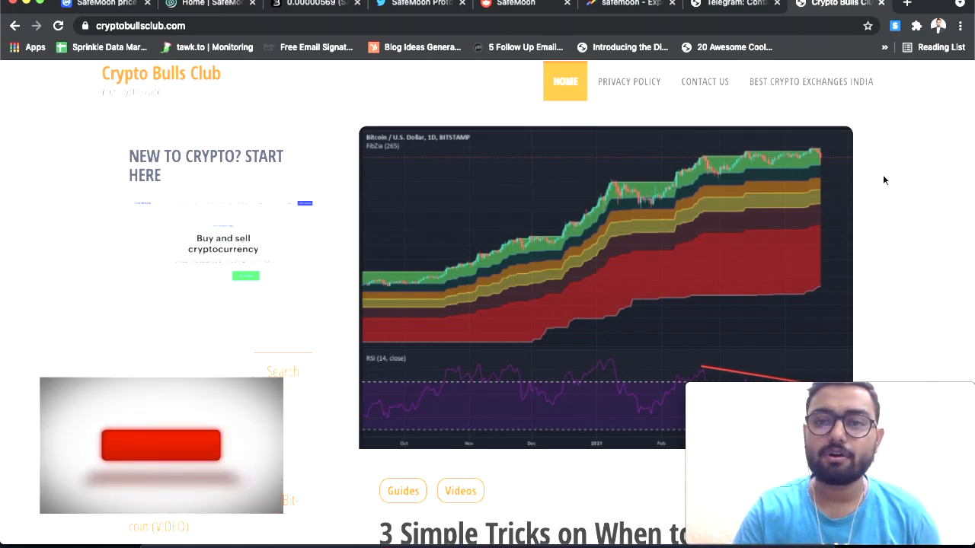
scroll("down", 3)
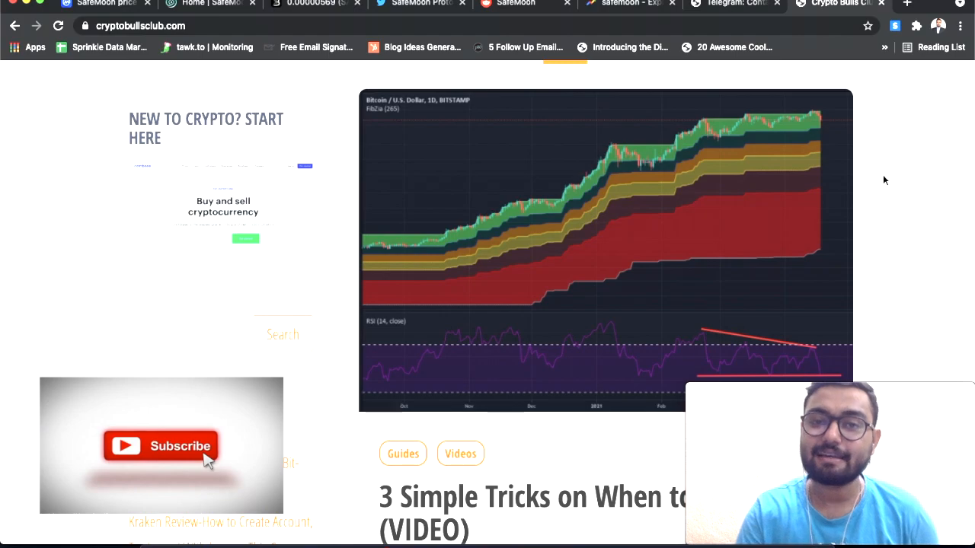
mouse_move(808, 119)
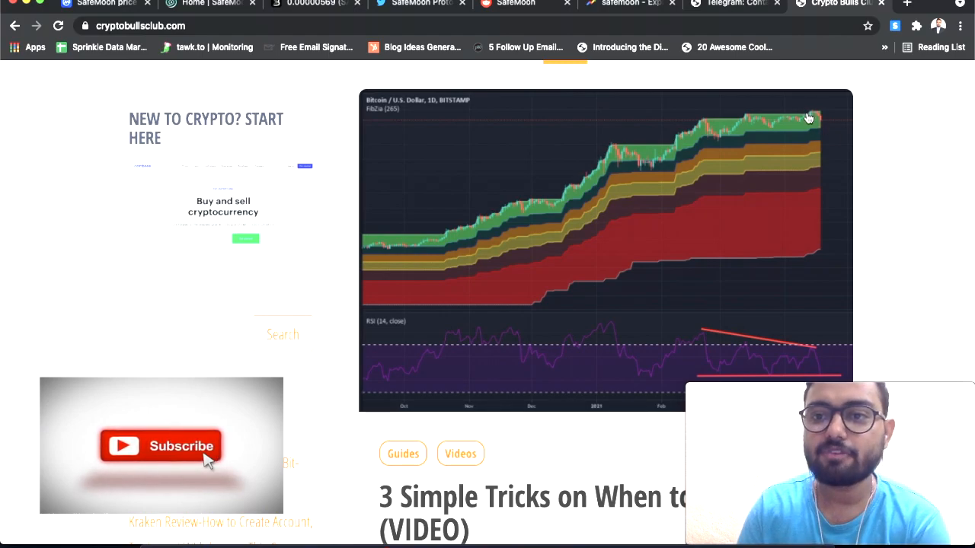
mouse_move(902, 147)
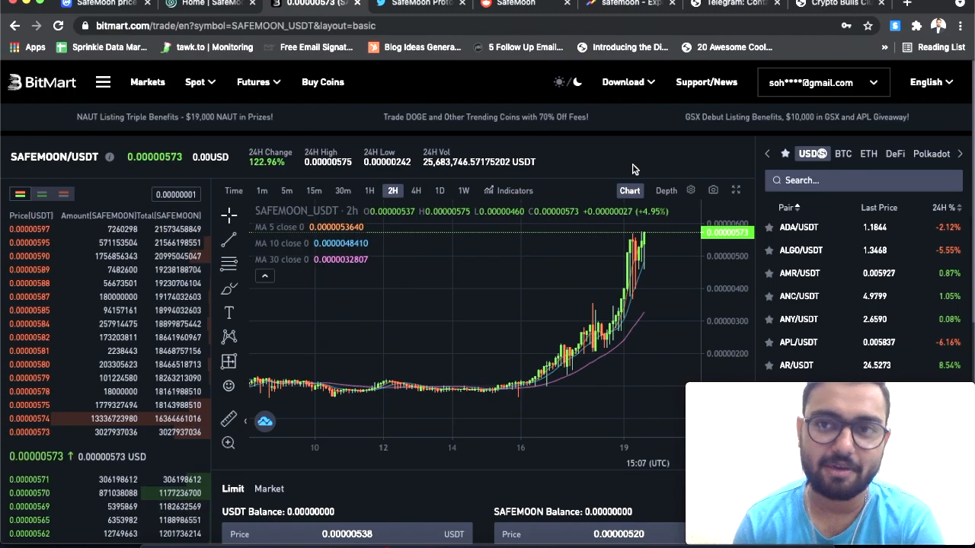
mouse_move(501, 297)
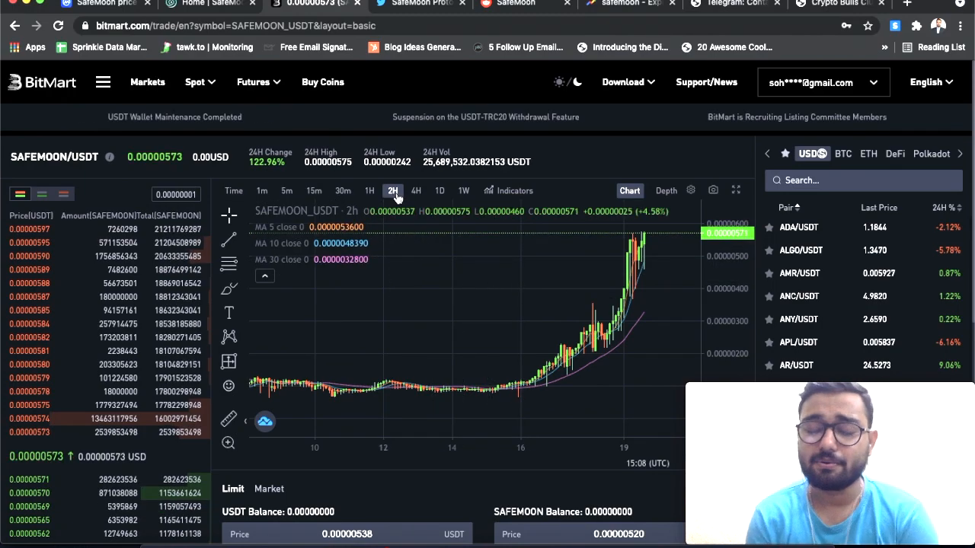
left_click(440, 191)
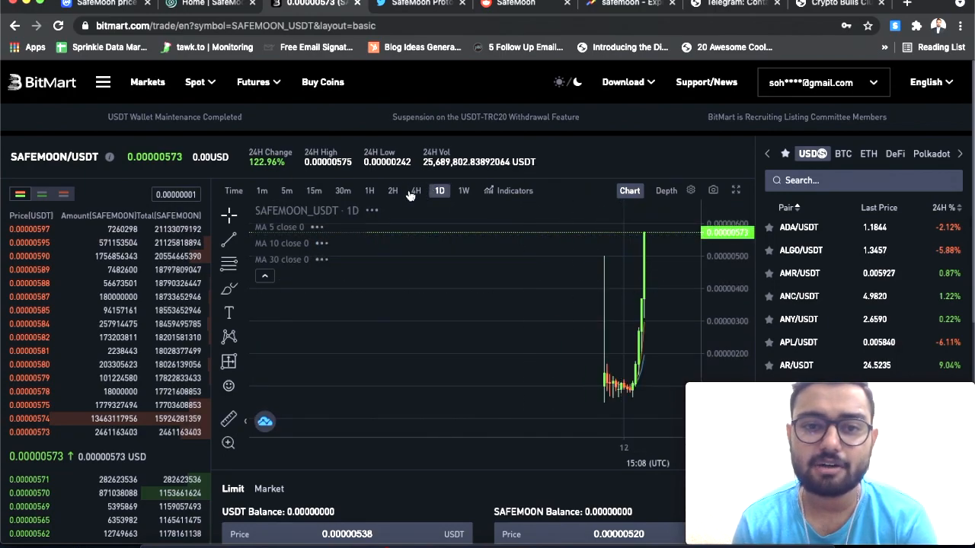
left_click(415, 190)
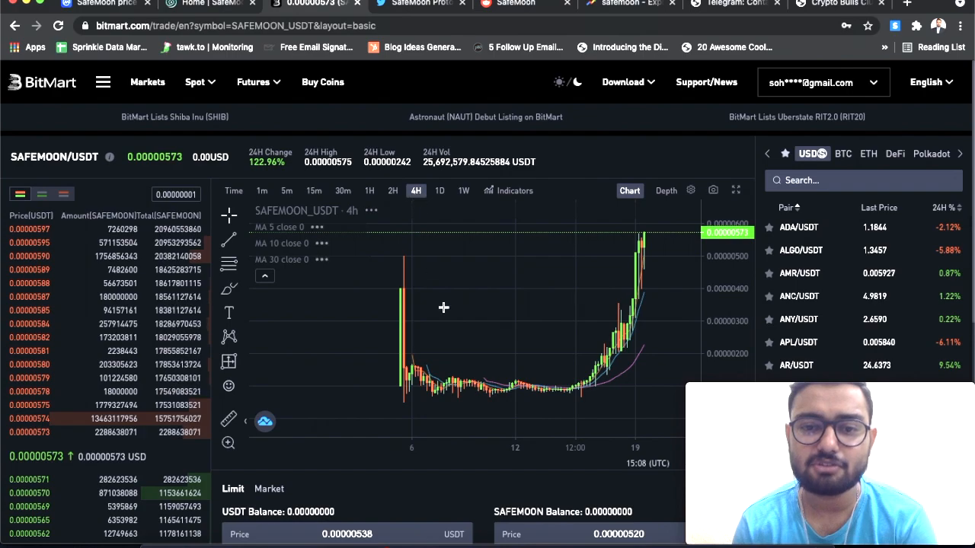
left_click(393, 190)
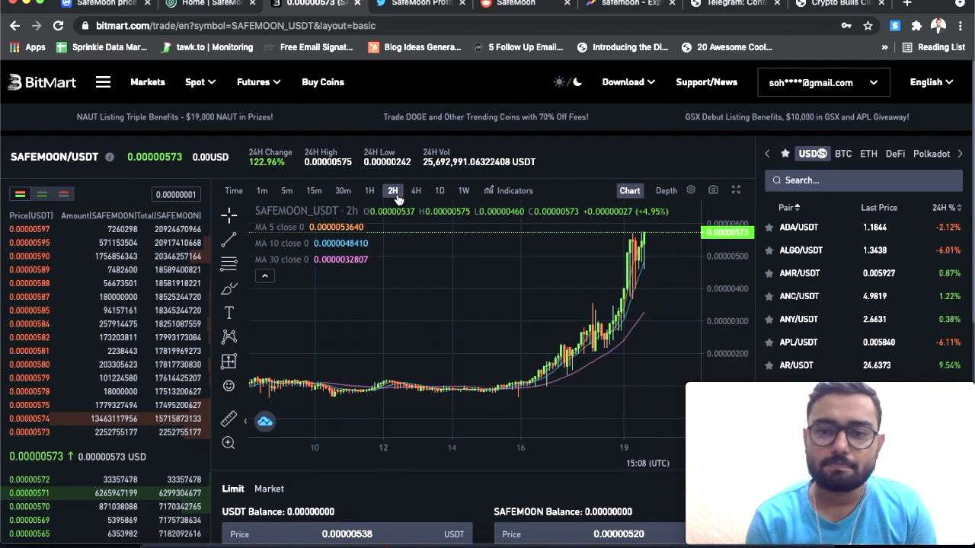
mouse_move(651, 229)
type("rsi")
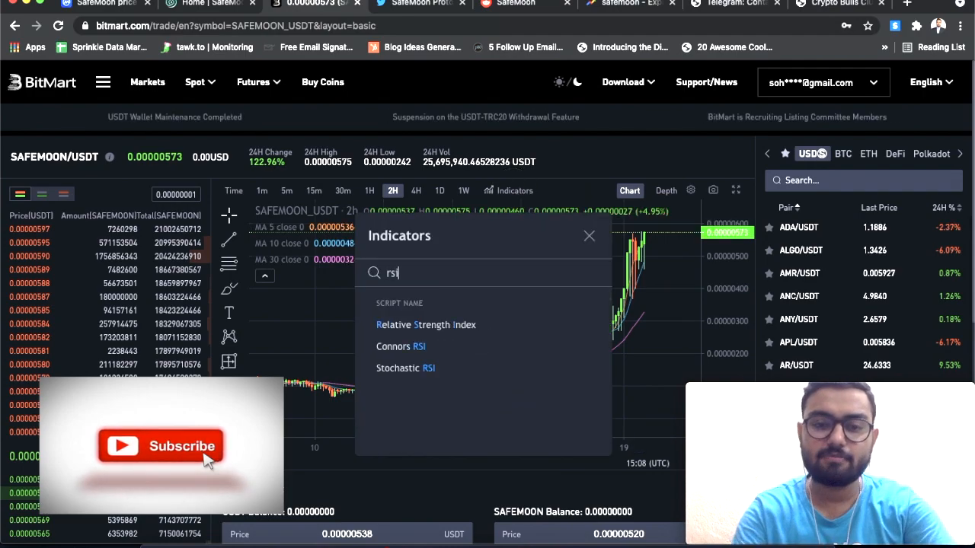
Step: Add Stochastic RSI to the SAFEMOON/USDT 2h chart, maximize its pane, and show its Style settings
left_click(405, 368)
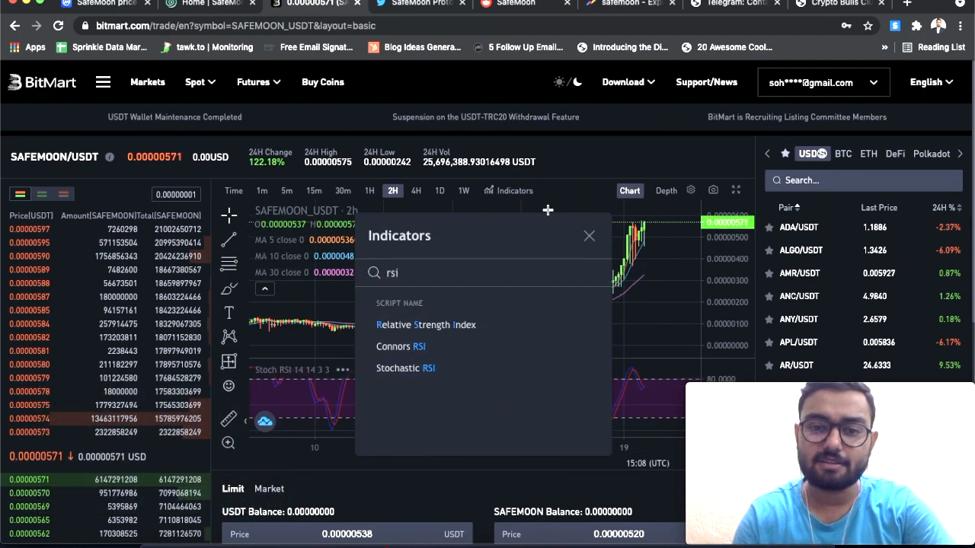
left_click(588, 235)
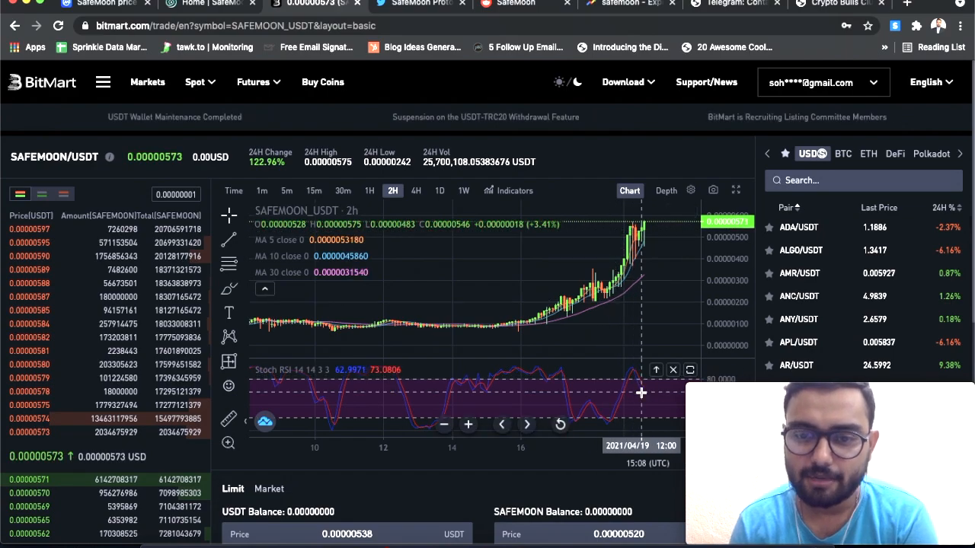
mouse_move(625, 358)
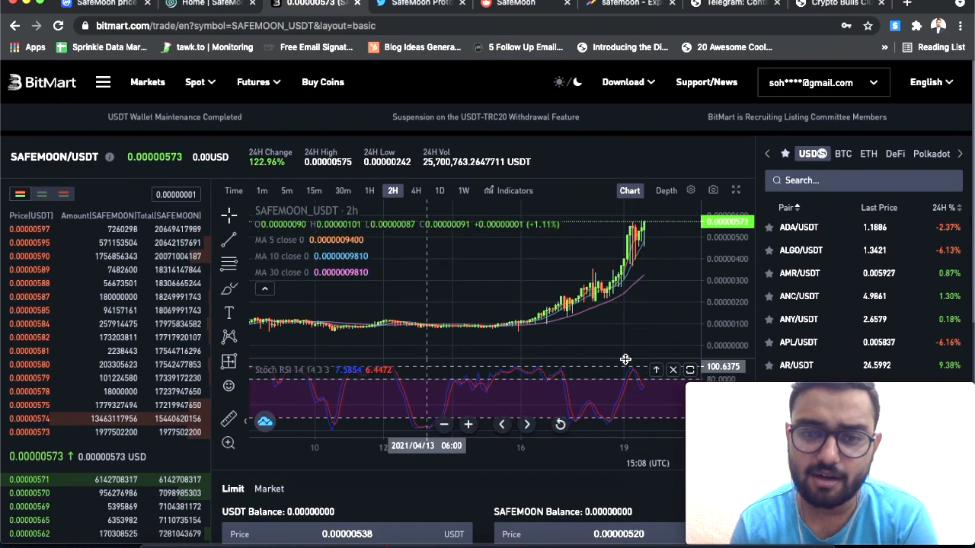
left_click(690, 369)
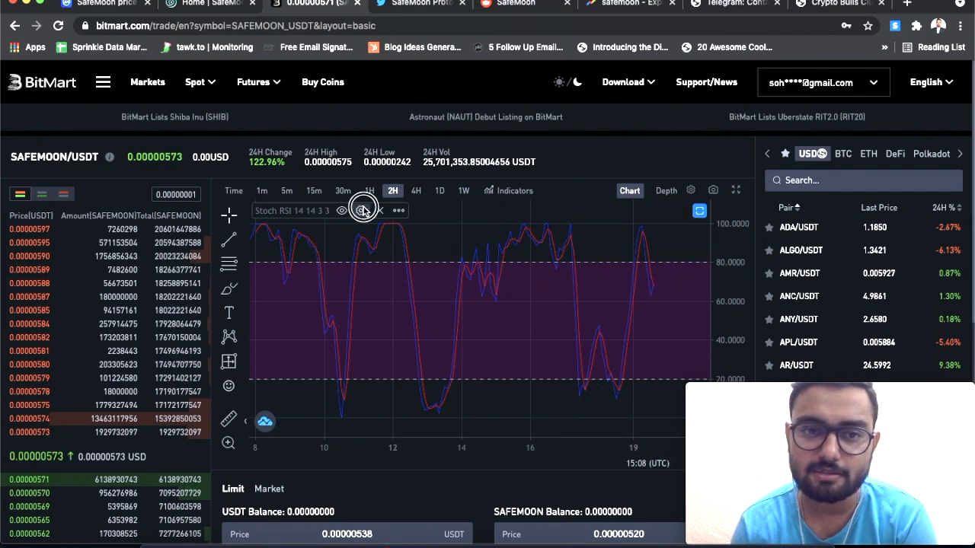
left_click(360, 210)
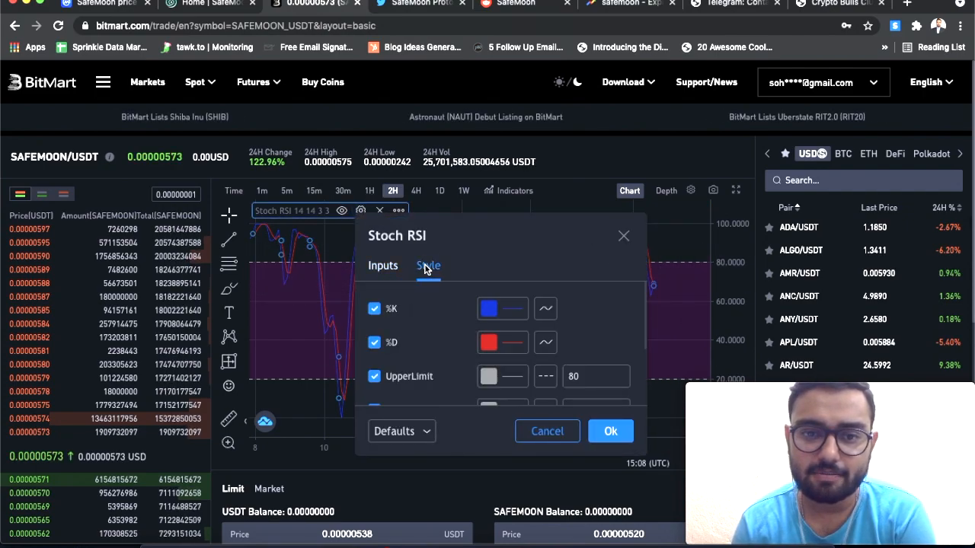
left_click(488, 309)
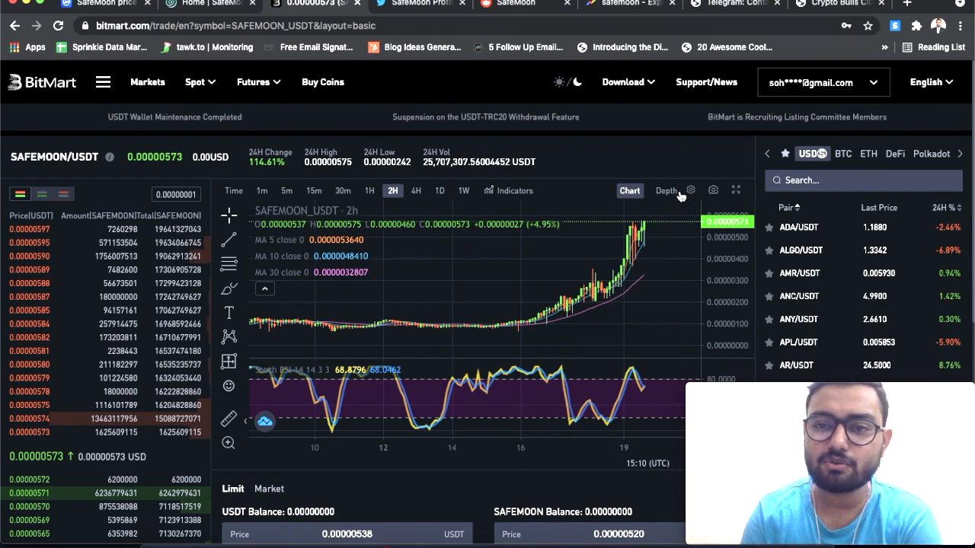
Step: Add a Relative Strength Index pane and switch the SafeMoon/USDT chart to 1H candles
left_click(514, 191)
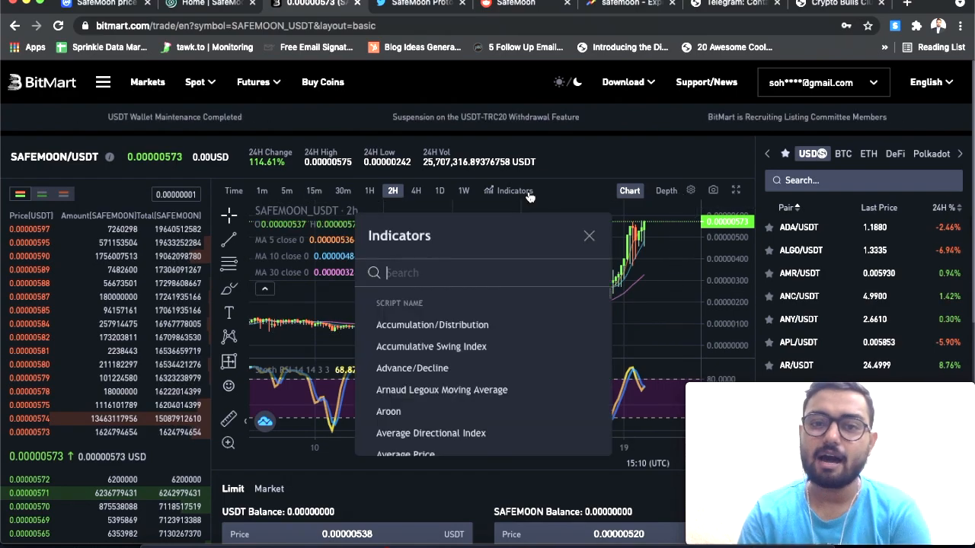
type("rsi")
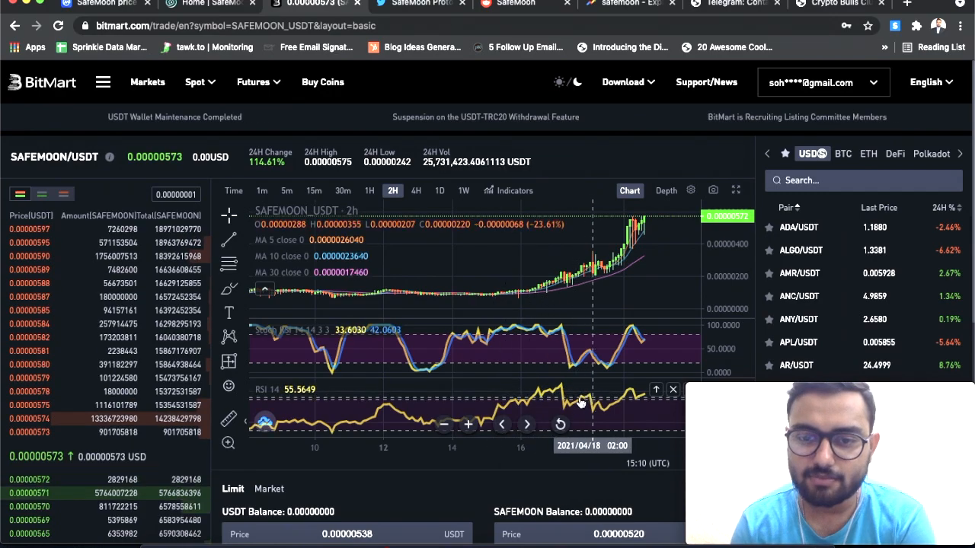
mouse_move(628, 380)
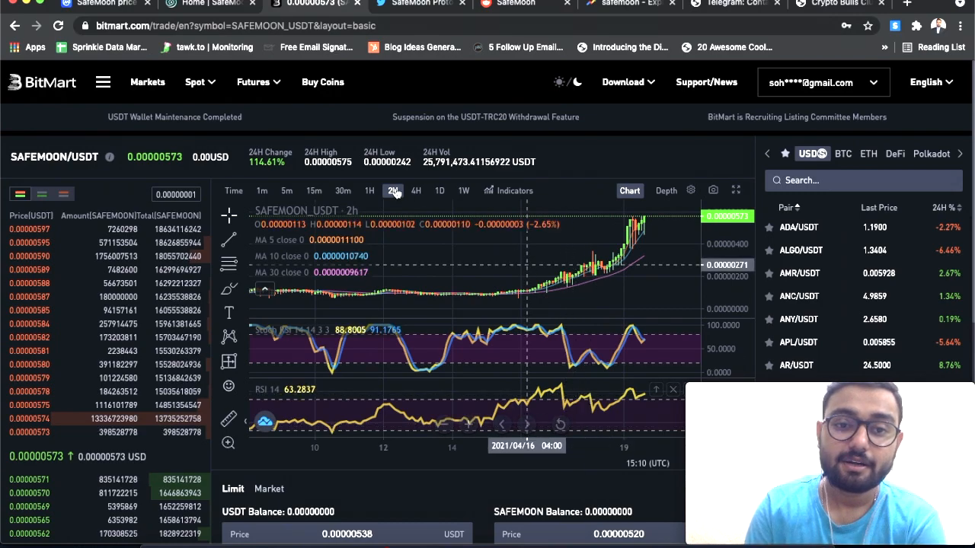
left_click(369, 191)
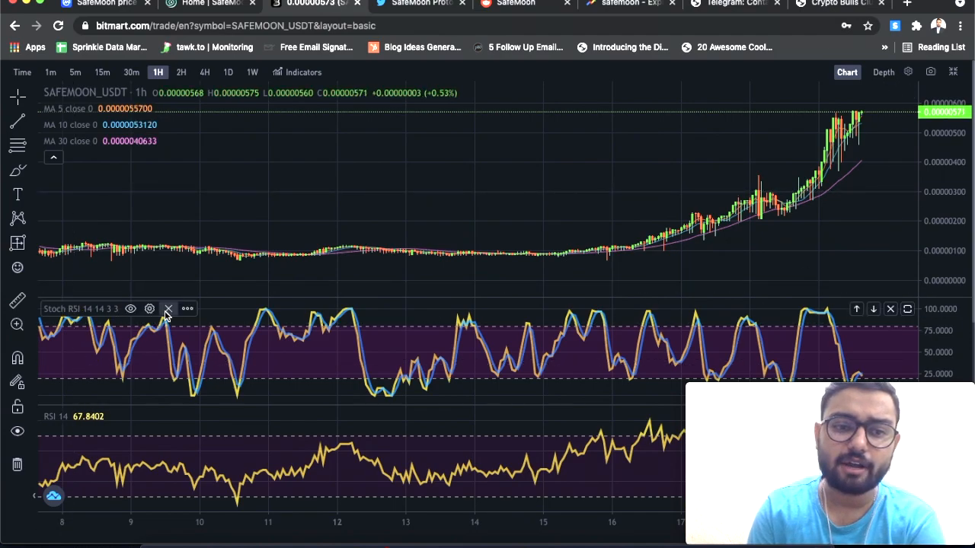
Step: Remove the Stoch RSI pane and draw a Fib retracement from the April 15 low to the latest high
left_click(168, 309)
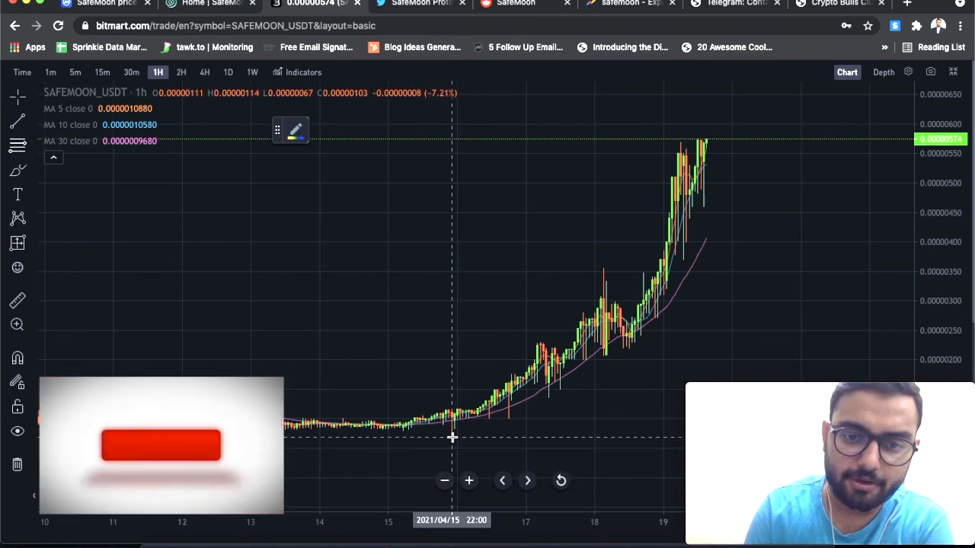
left_click_drag(452, 436, 701, 143)
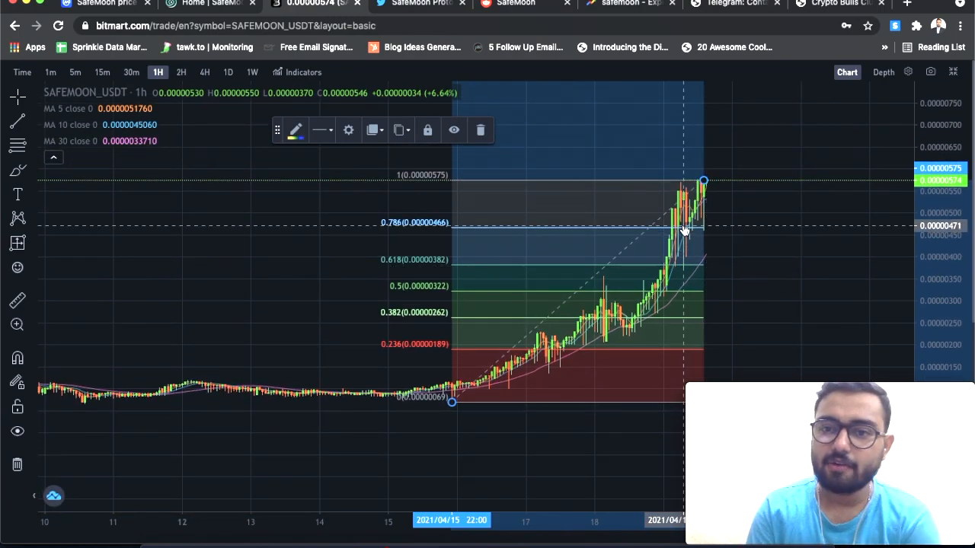
mouse_move(792, 221)
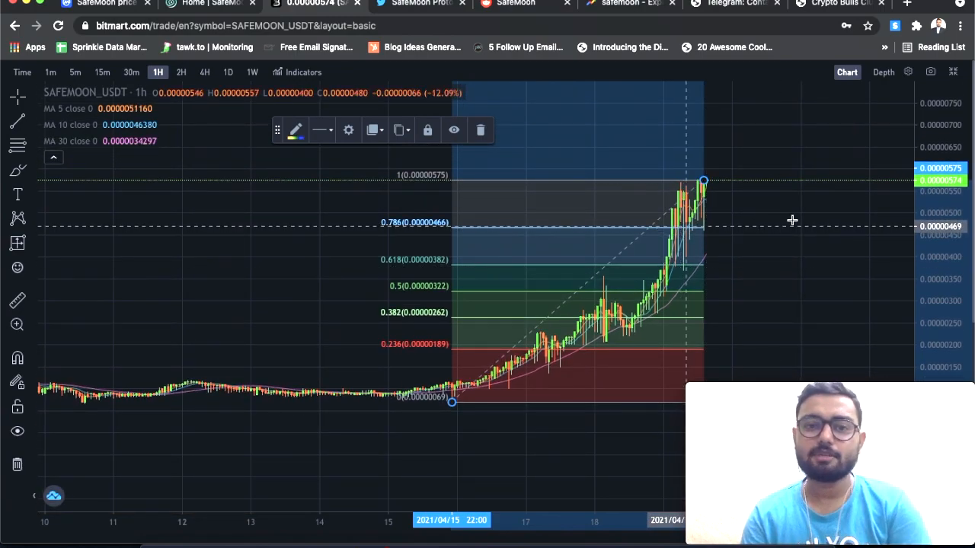
mouse_move(423, 229)
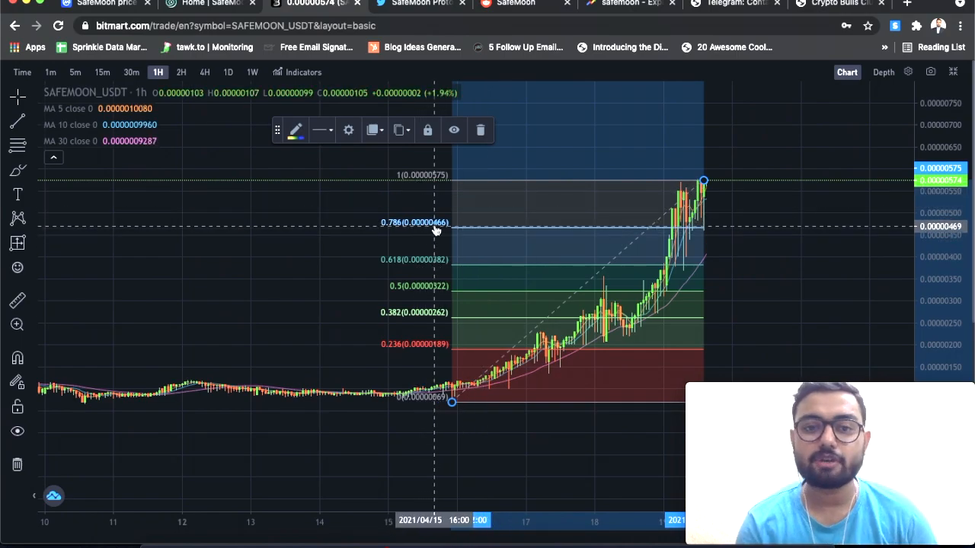
mouse_move(799, 215)
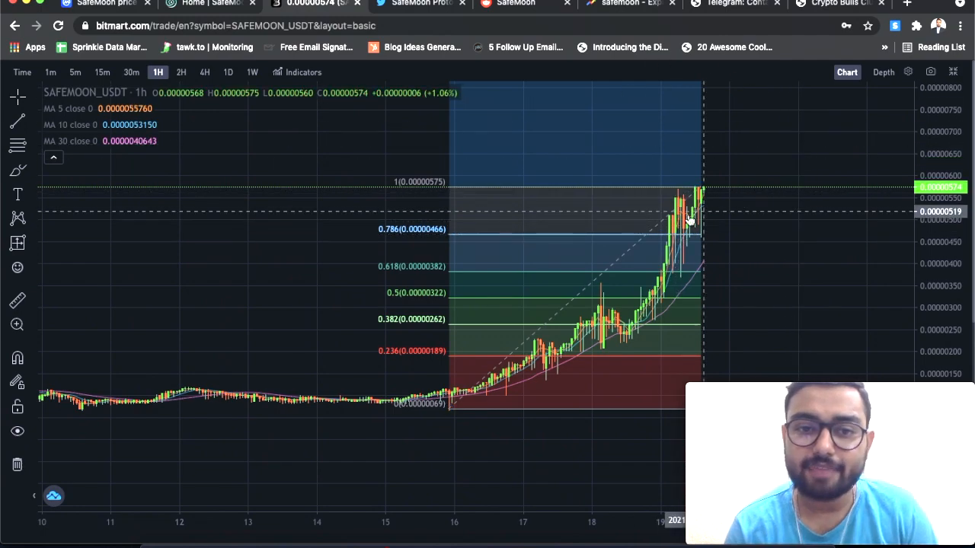
mouse_move(628, 192)
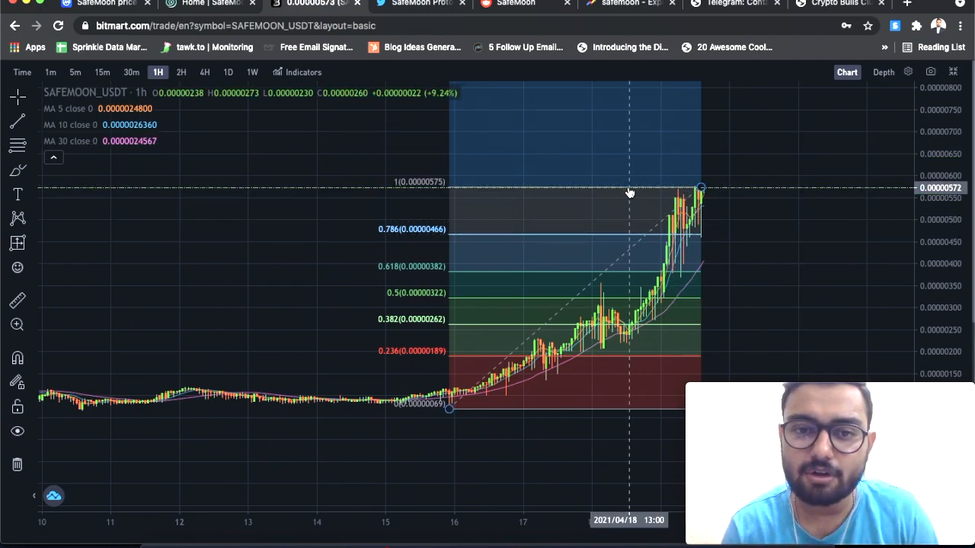
mouse_move(894, 212)
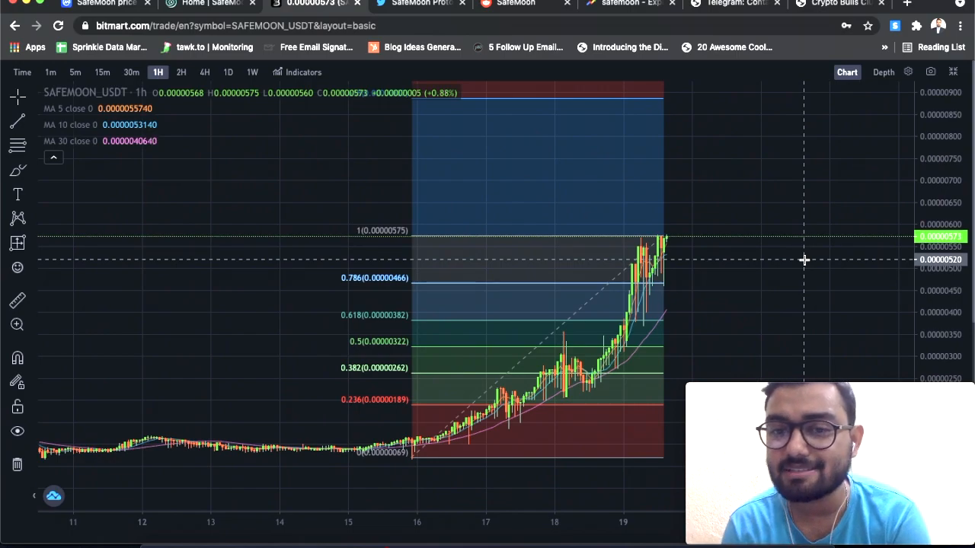
mouse_move(802, 221)
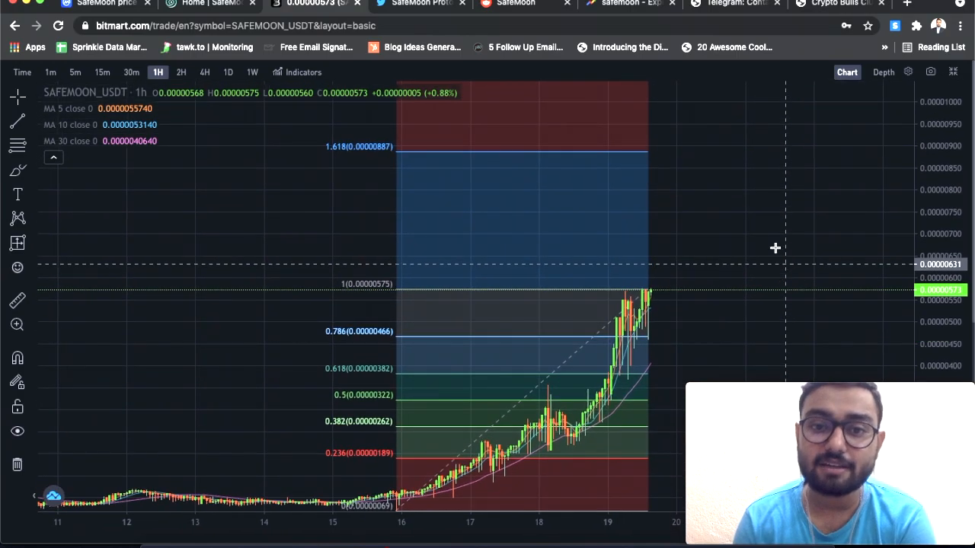
mouse_move(626, 157)
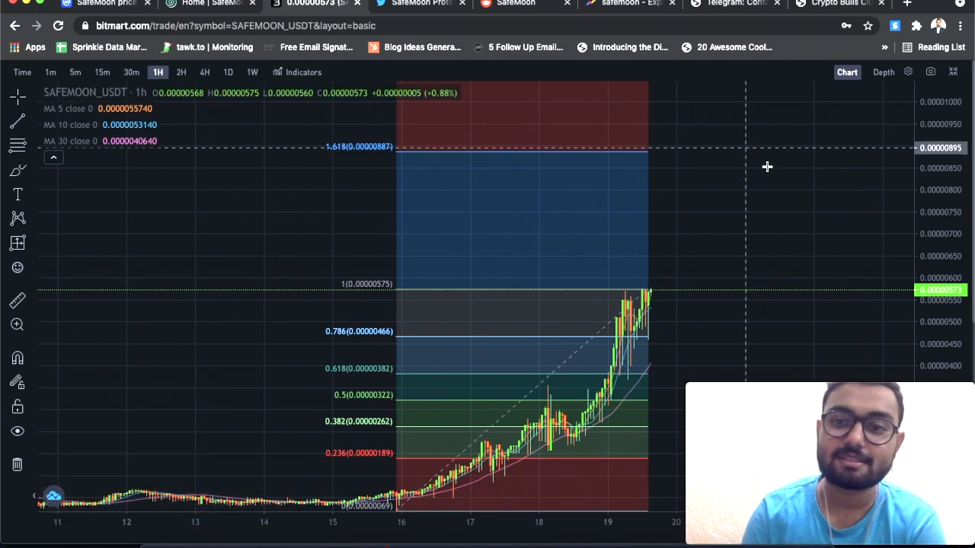
mouse_move(755, 193)
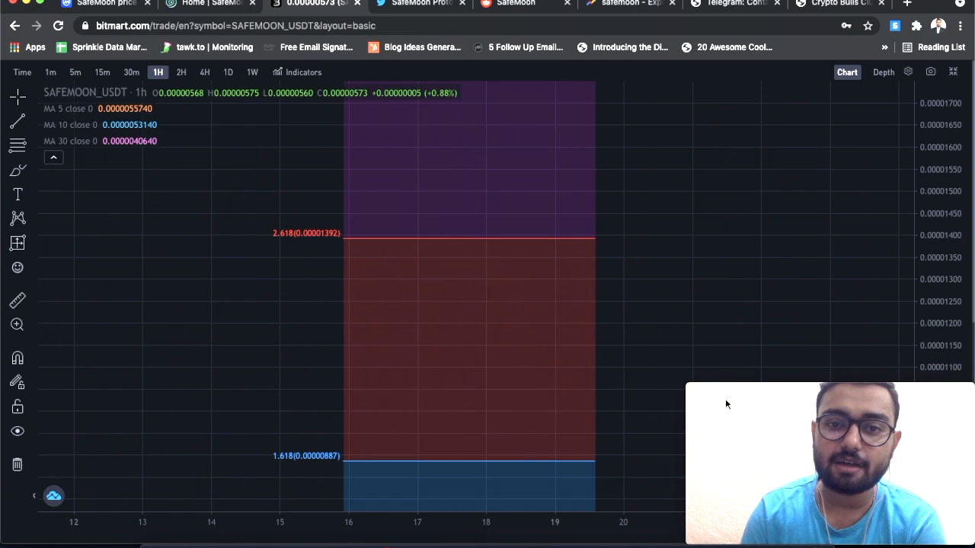
mouse_move(491, 244)
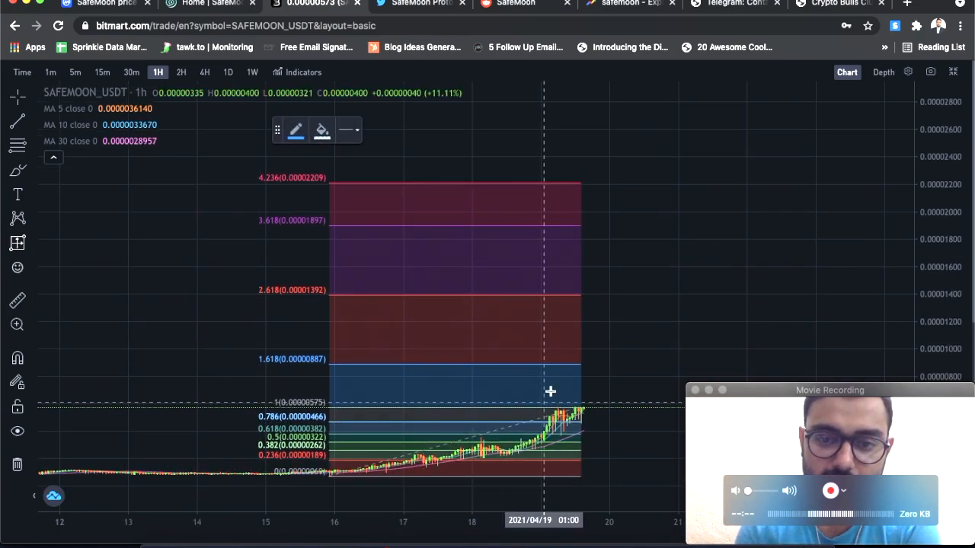
mouse_move(562, 398)
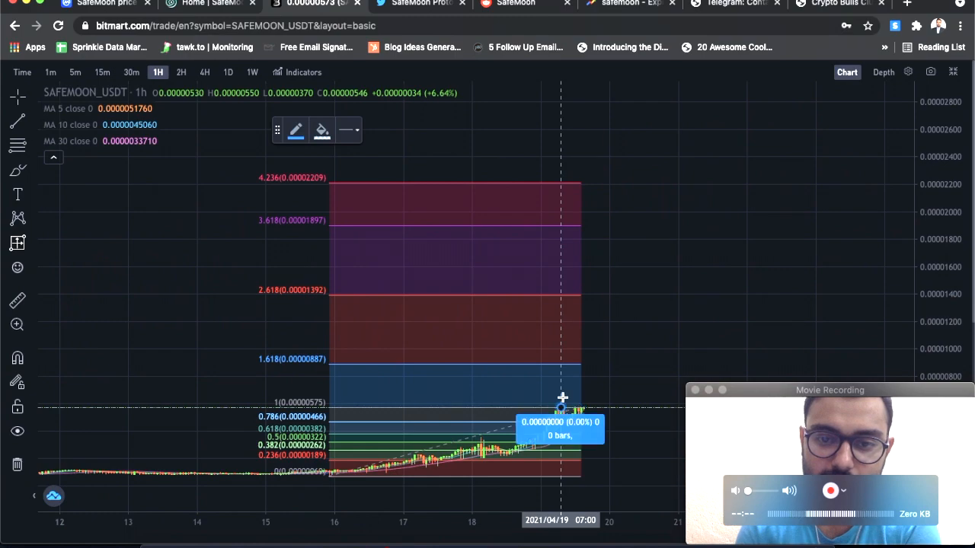
mouse_move(560, 364)
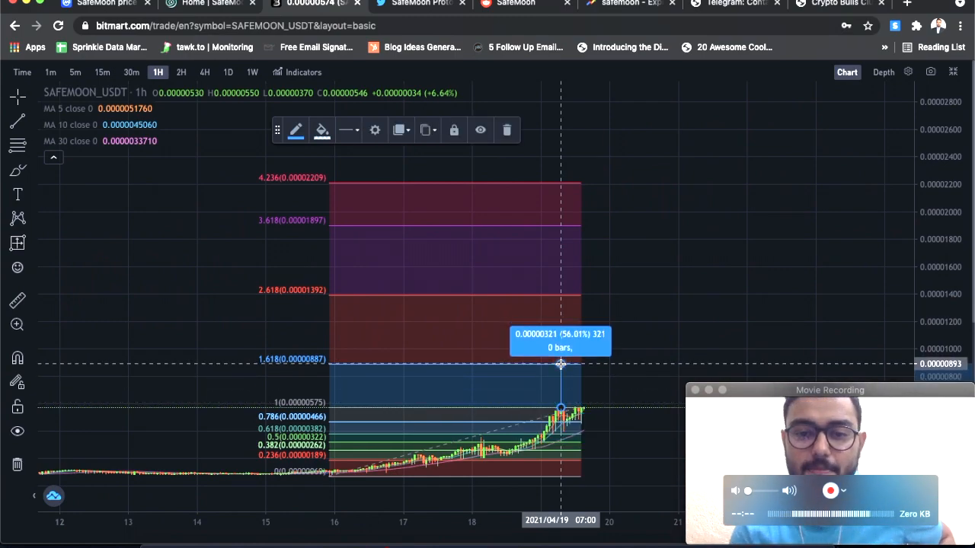
mouse_move(49, 225)
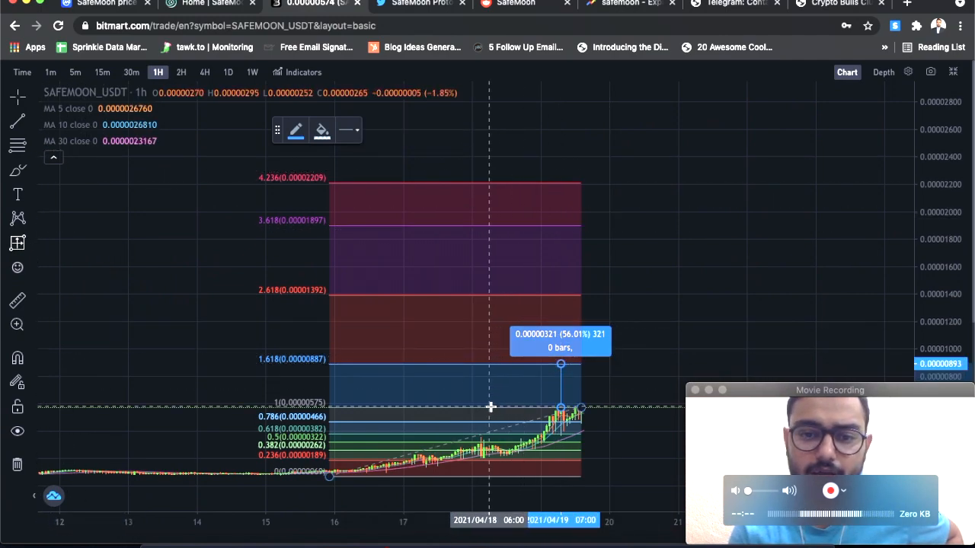
mouse_move(479, 297)
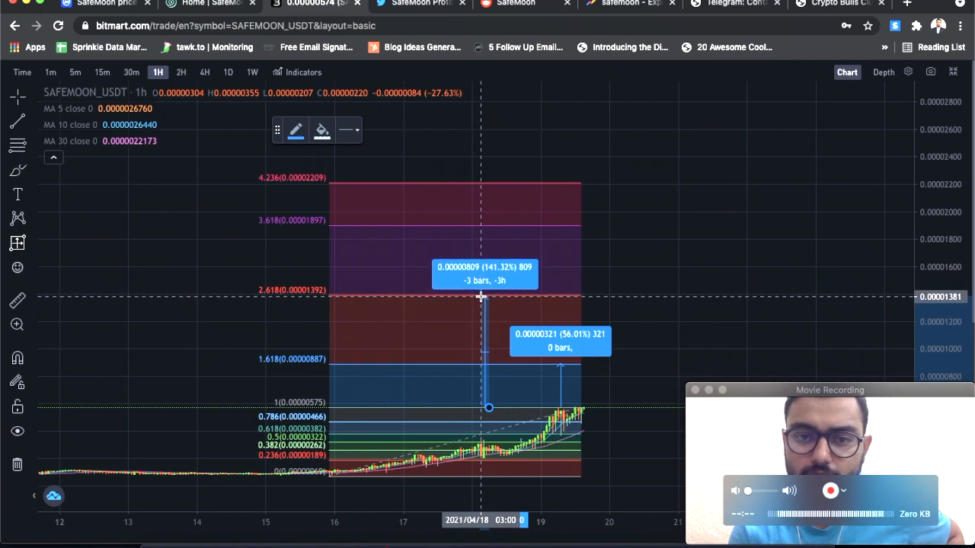
Step: Finish the second price-range measurement at the 2.618 level (+141.32%)
left_click(480, 297)
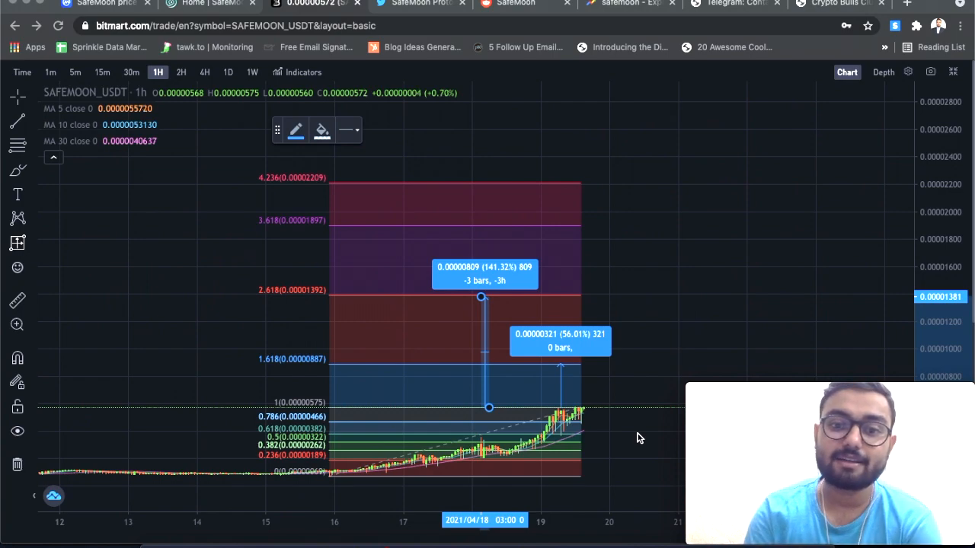
mouse_move(11, 240)
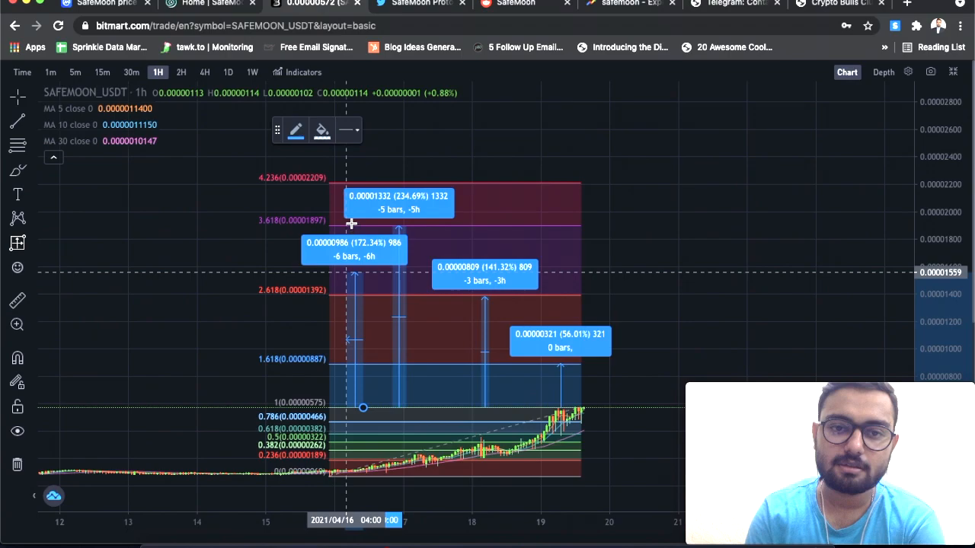
mouse_move(351, 183)
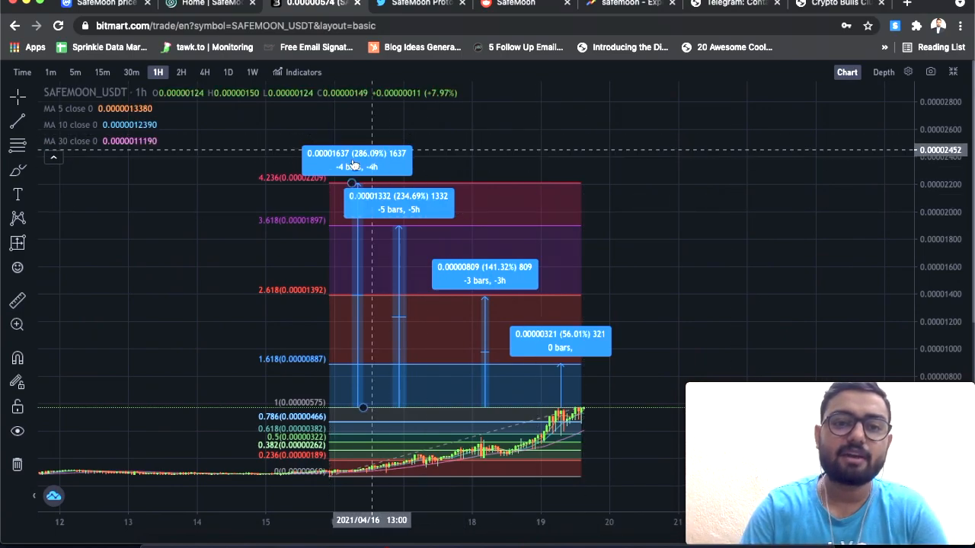
mouse_move(664, 166)
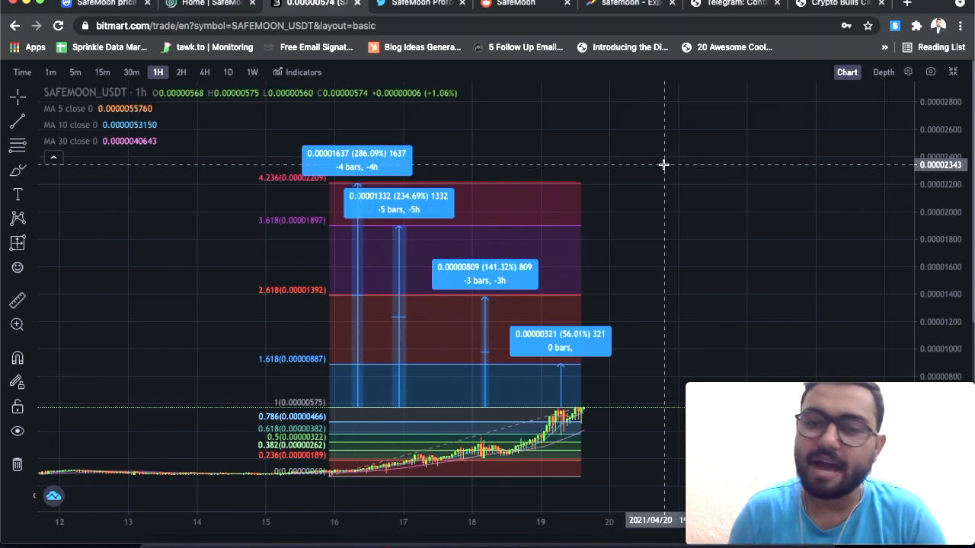